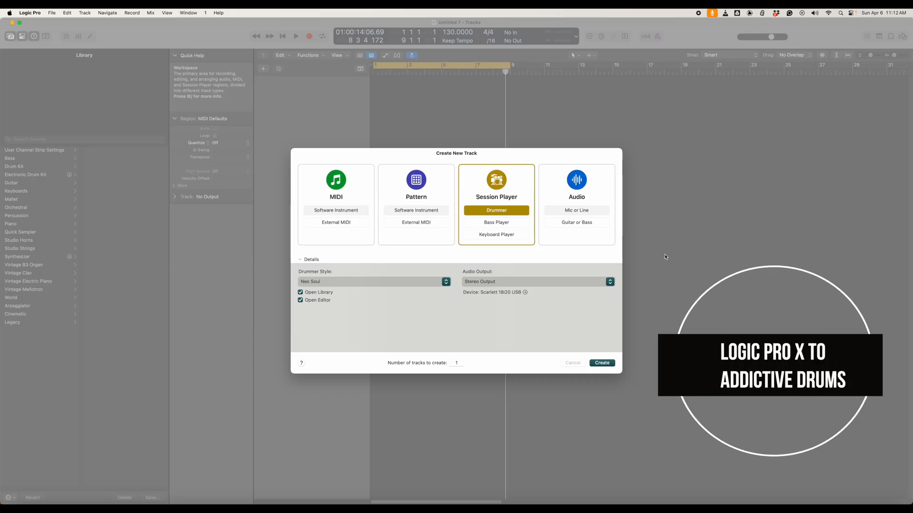
{"action": "mouse_move", "coordinate": [514, 159]}
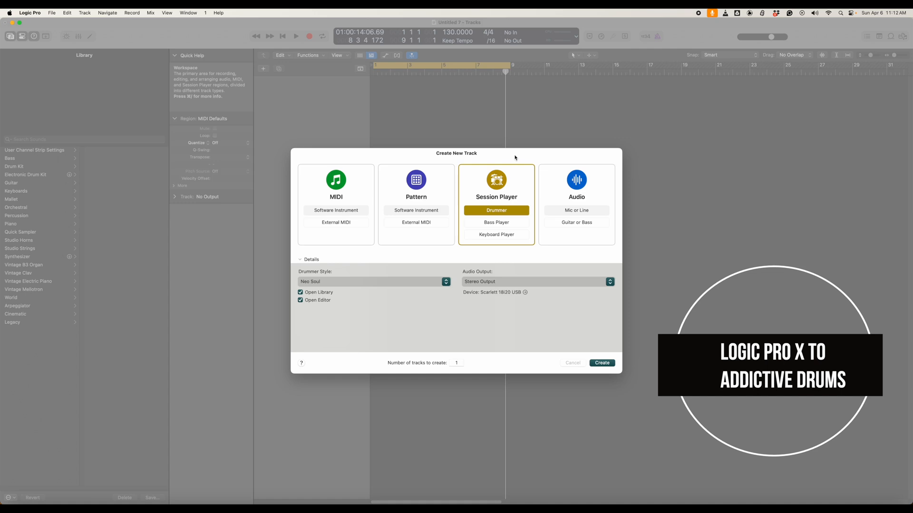
{"action": "mouse_move", "coordinate": [517, 171]}
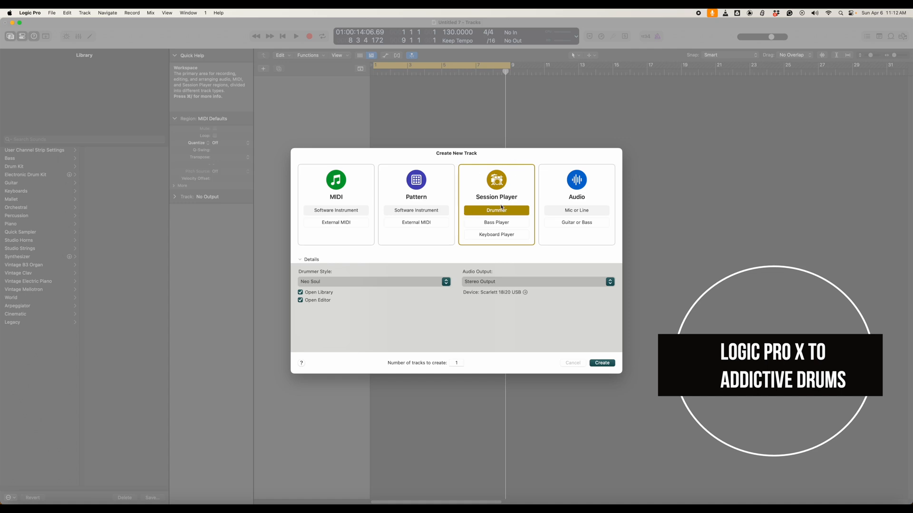
{"action": "mouse_move", "coordinate": [527, 158]}
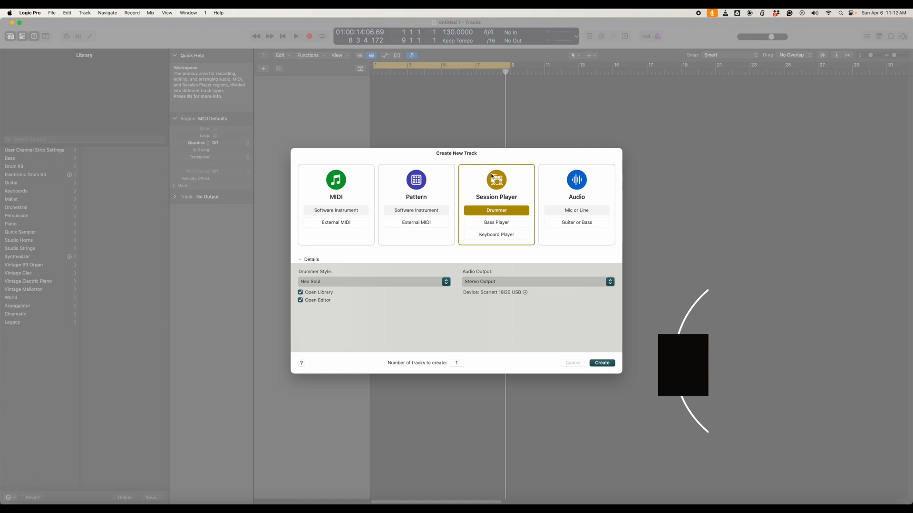
{"action": "mouse_move", "coordinate": [495, 306]}
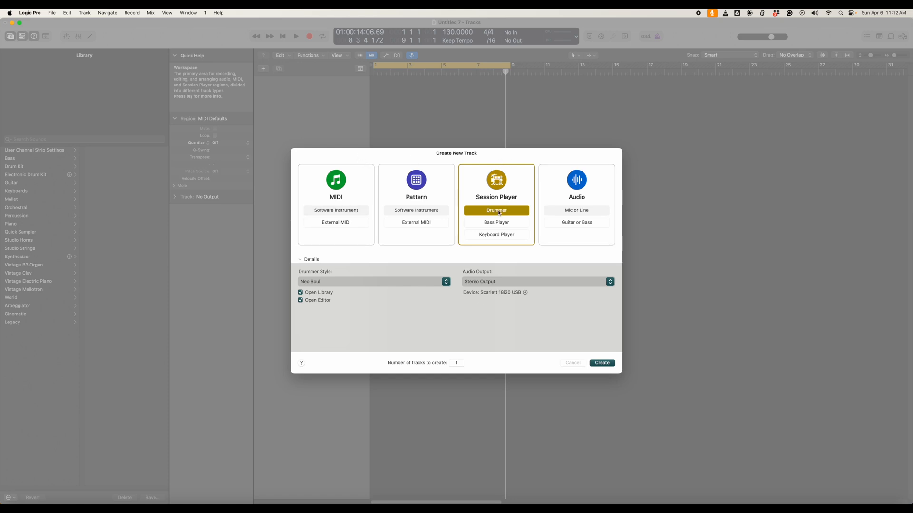
- Change the new drummer track's style from Neo Soul to Modern R&B and create it
{"action": "left_click", "coordinate": [373, 281]}
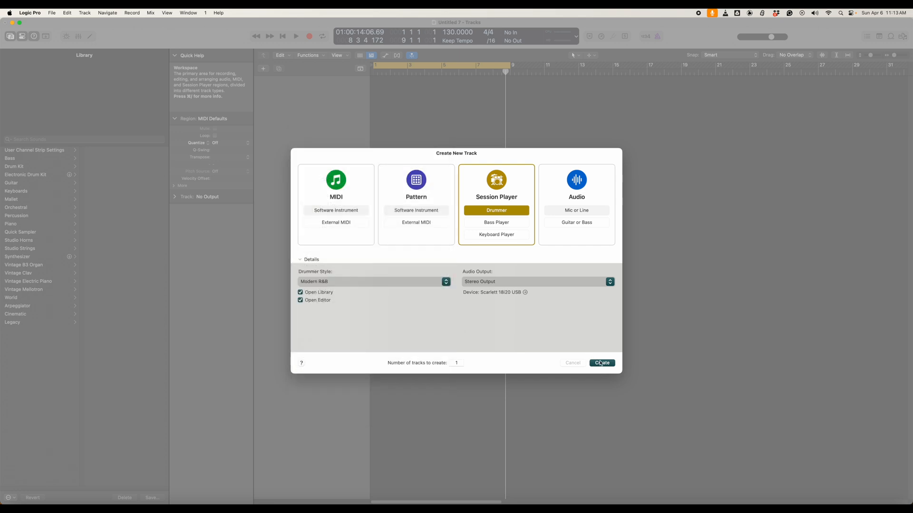
{"action": "left_click", "coordinate": [602, 362]}
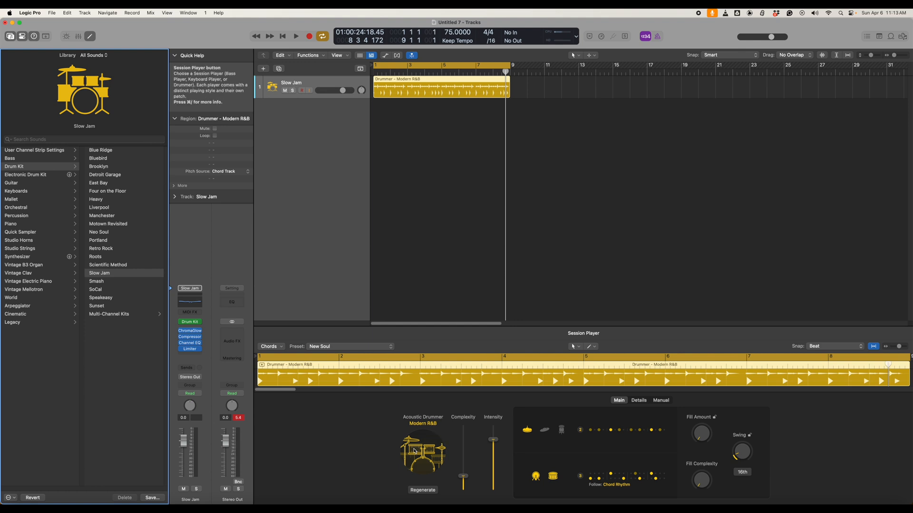
{"action": "mouse_move", "coordinate": [259, 211]}
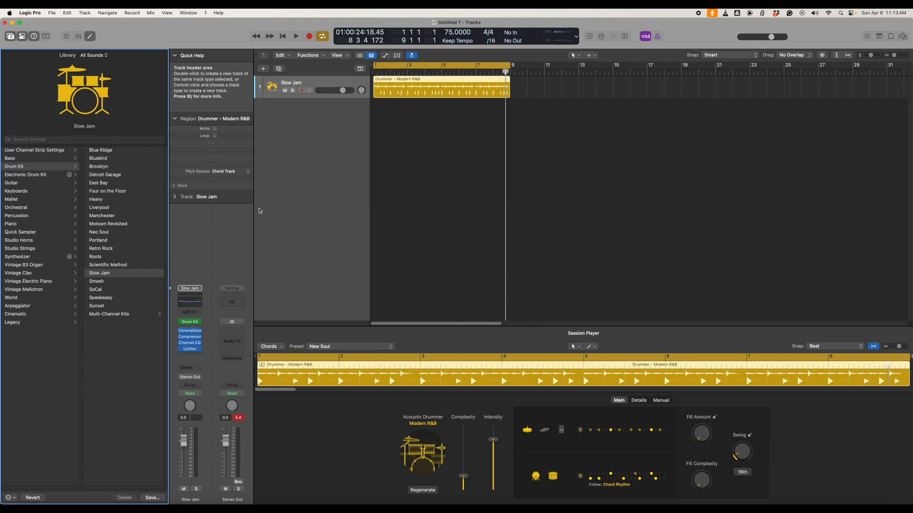
- Audition the Modern R&B pattern, switch to the Pop Rock drummer, then audition again
{"action": "left_click", "coordinate": [296, 36]}
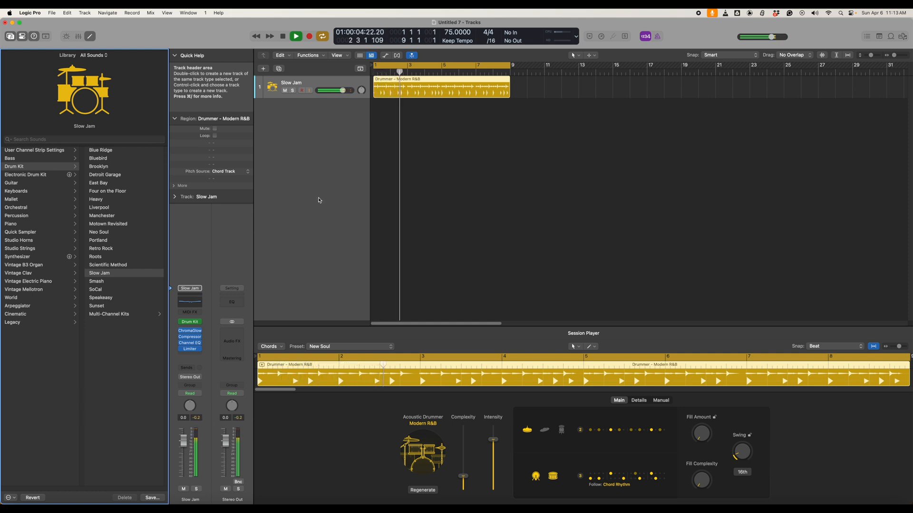
{"action": "left_click", "coordinate": [295, 36]}
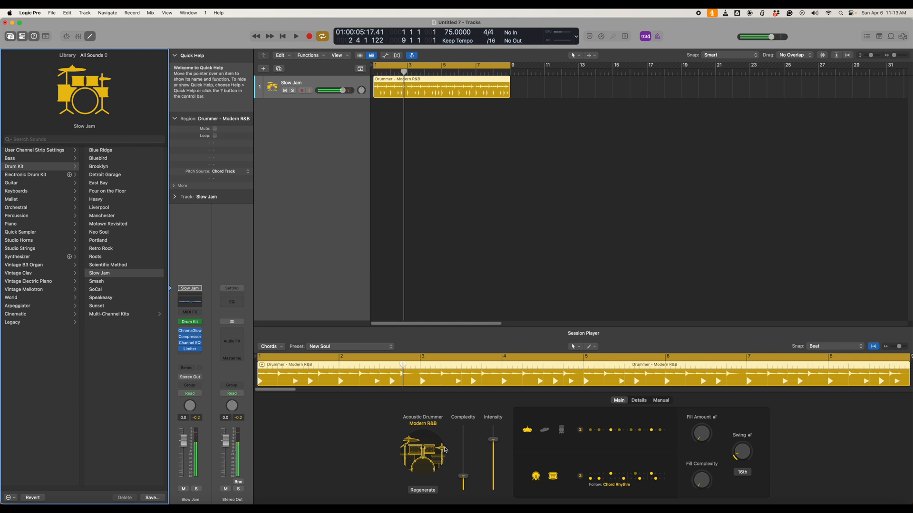
{"action": "left_click", "coordinate": [422, 454]}
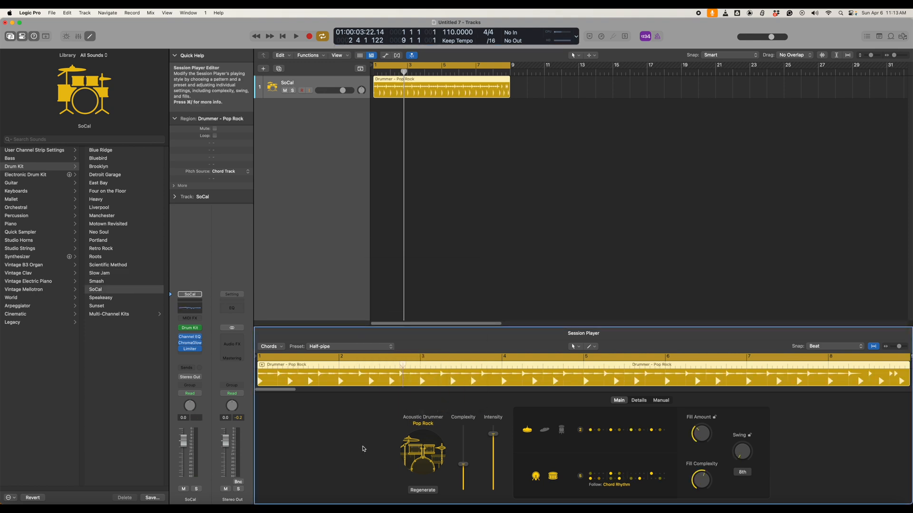
{"action": "left_click", "coordinate": [296, 36]}
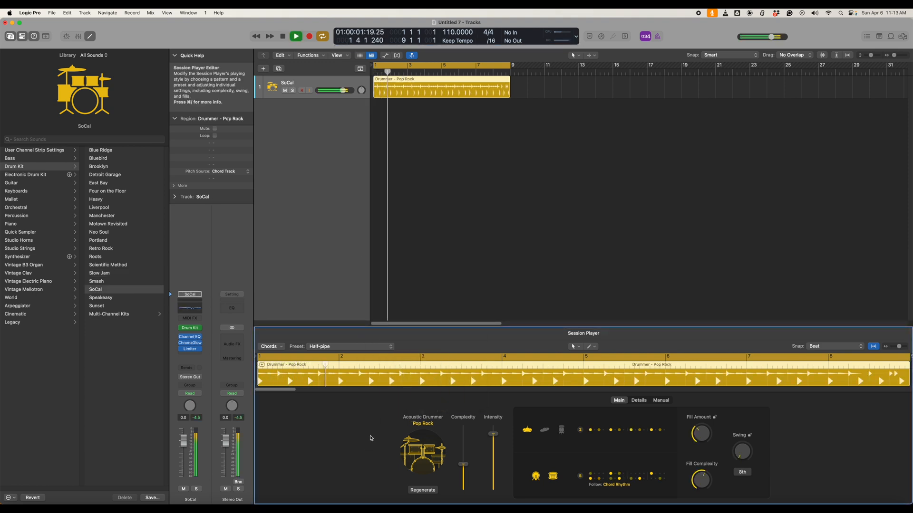
{"action": "left_click", "coordinate": [295, 36]}
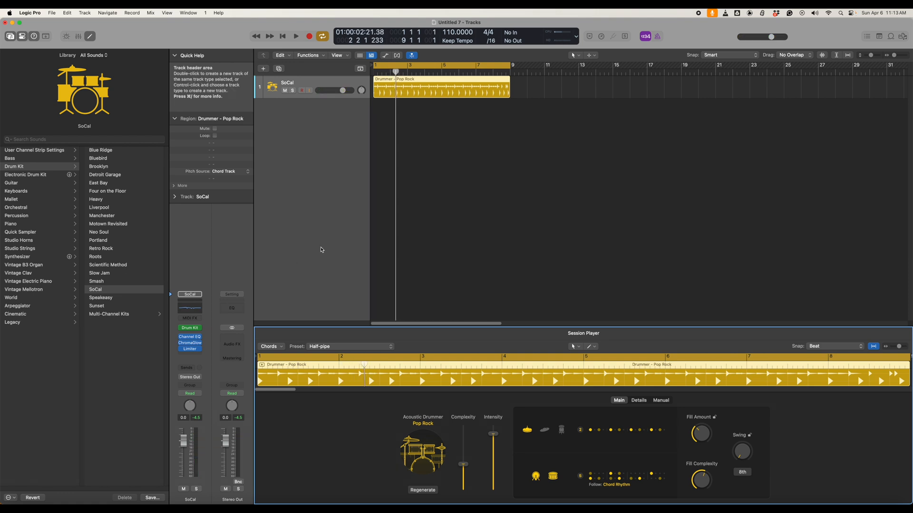
{"action": "mouse_move", "coordinate": [352, 255]}
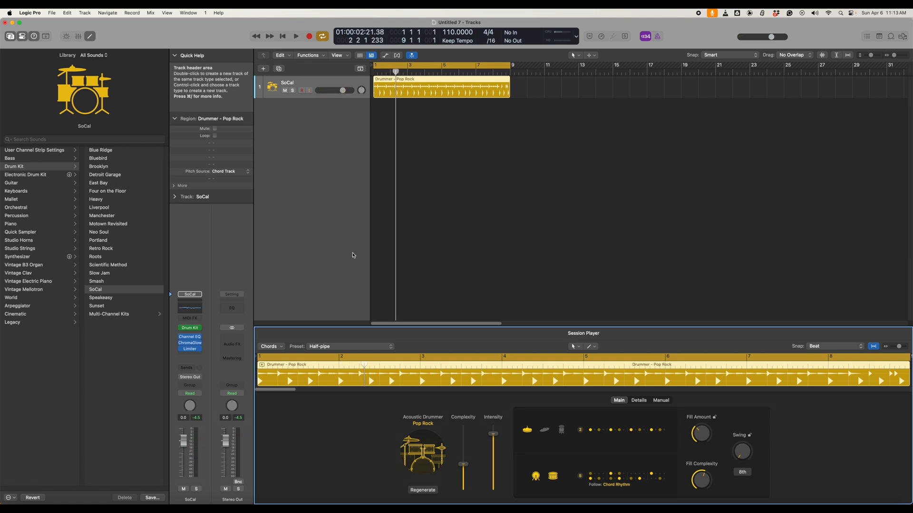
{"action": "mouse_move", "coordinate": [325, 257]}
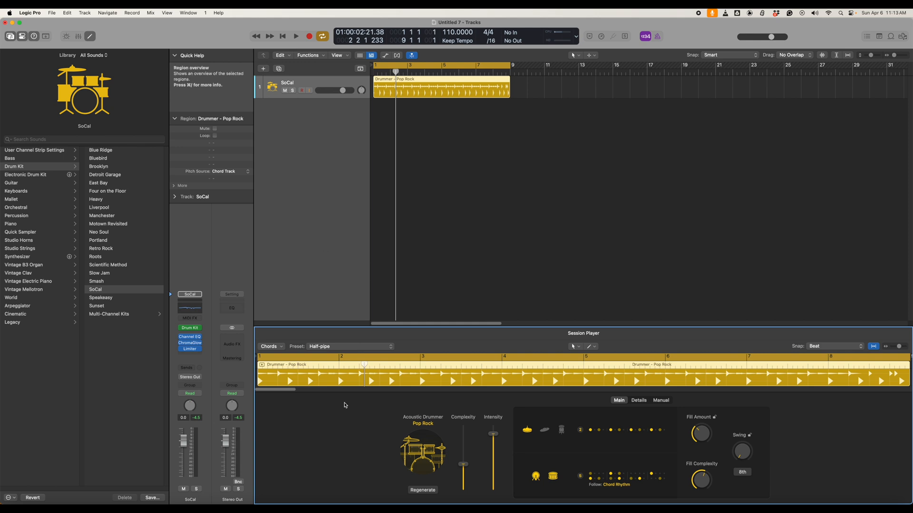
{"action": "mouse_move", "coordinate": [99, 294]}
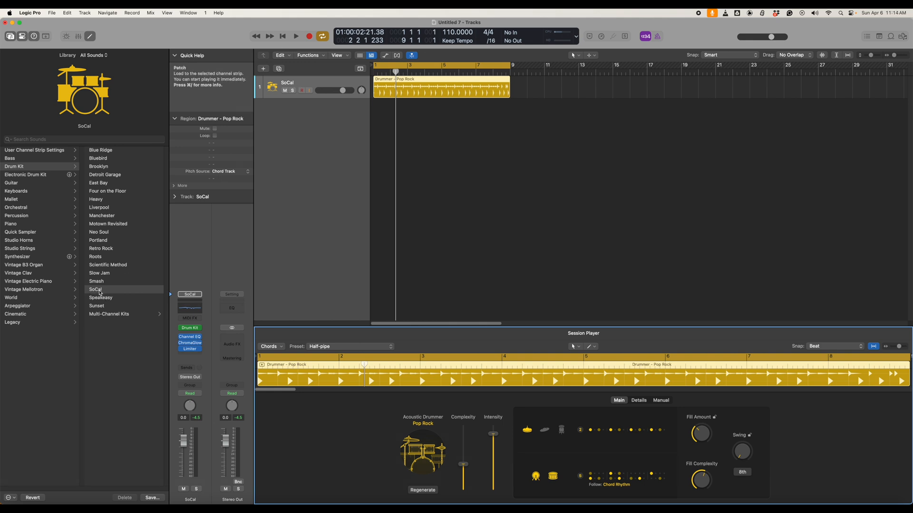
{"action": "mouse_move", "coordinate": [109, 314]}
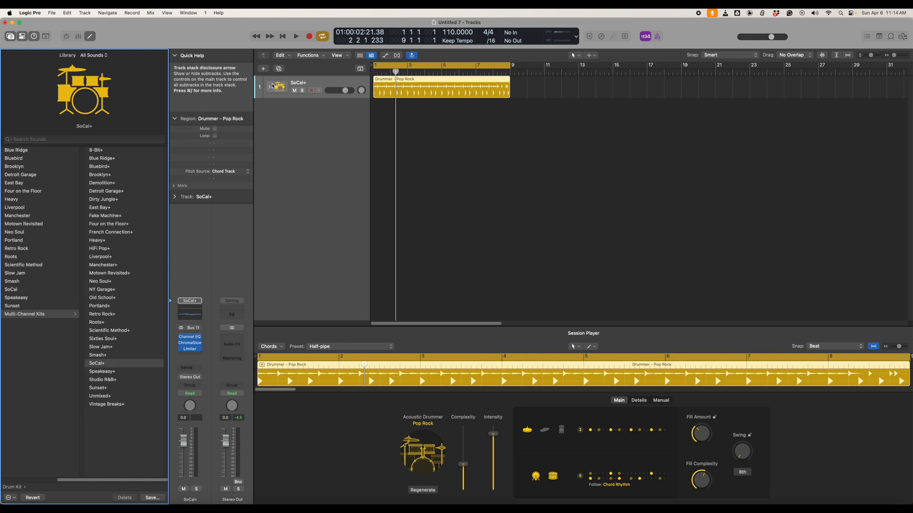
- Expand the SoCal+ stack to inspect its drum subtracks, then collapse it
{"action": "left_click", "coordinate": [268, 86]}
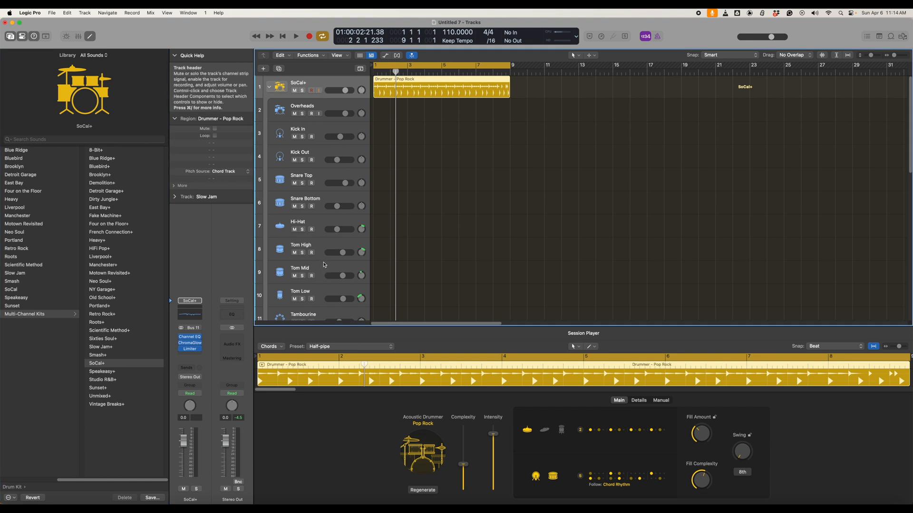
{"action": "scroll", "scroll_direction": "down", "scroll_amount": 3}
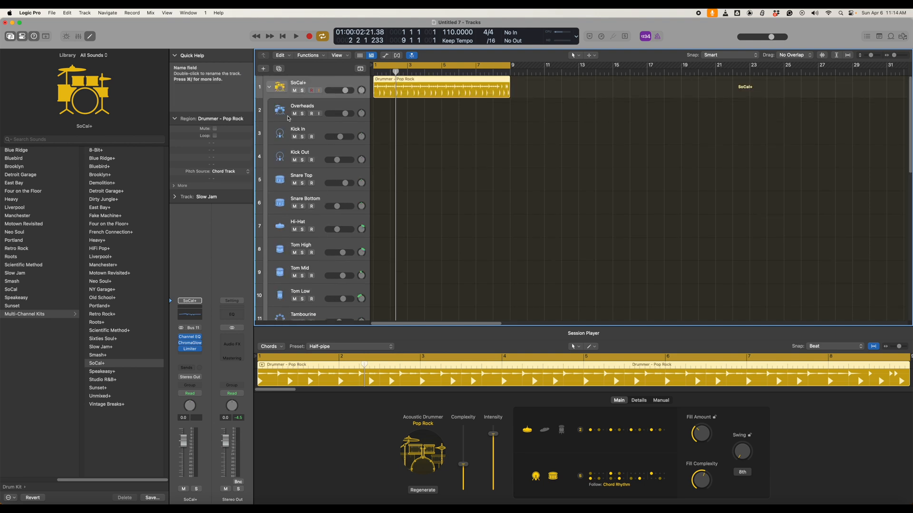
{"action": "mouse_move", "coordinate": [325, 106]}
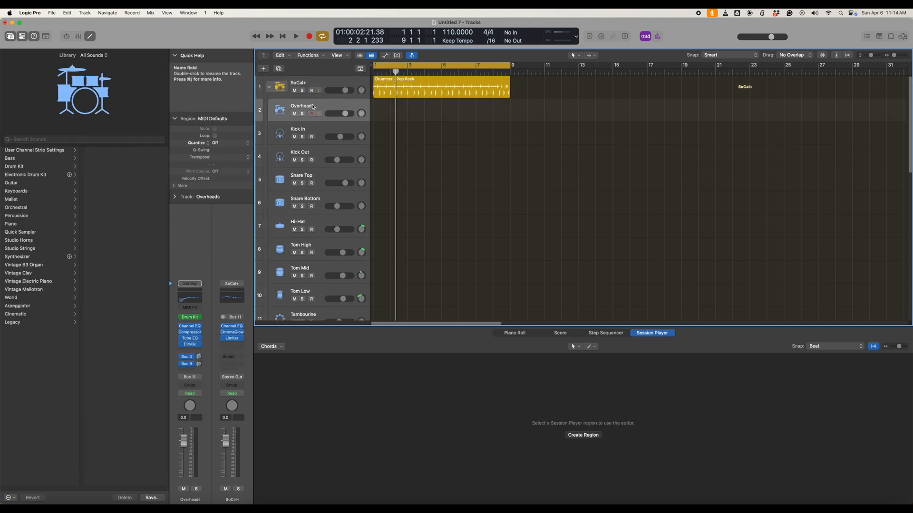
{"action": "mouse_move", "coordinate": [270, 88]}
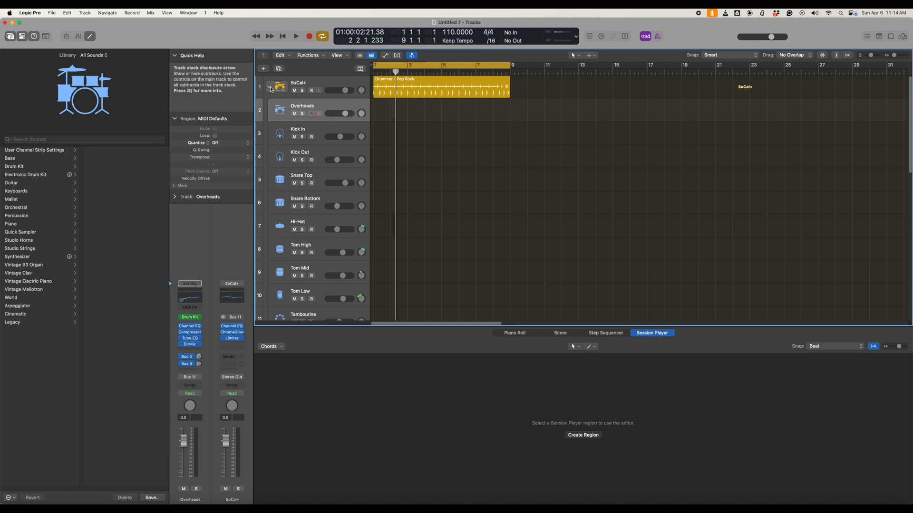
{"action": "left_click", "coordinate": [268, 88]}
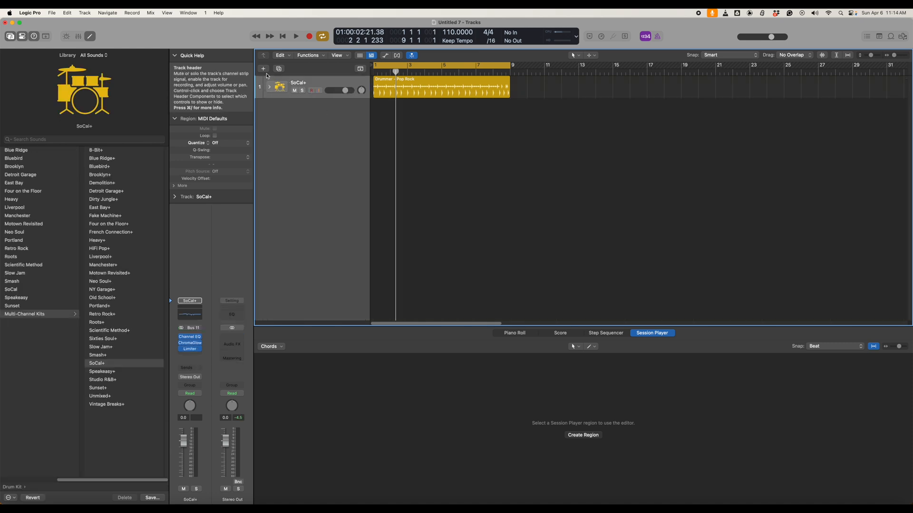
{"action": "left_click", "coordinate": [262, 68]}
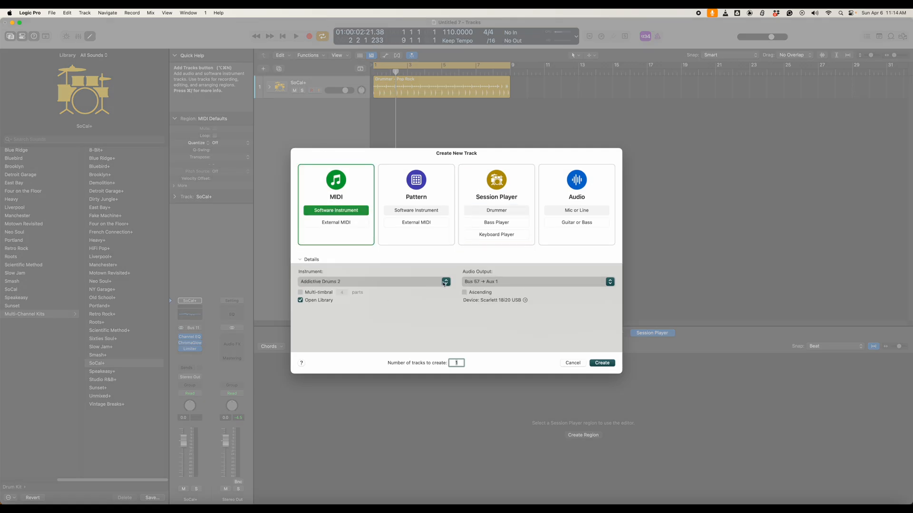
- Create a software instrument track with Addictive Drums 2, output Bus 57 → Aux 1
{"action": "left_click", "coordinate": [446, 282]}
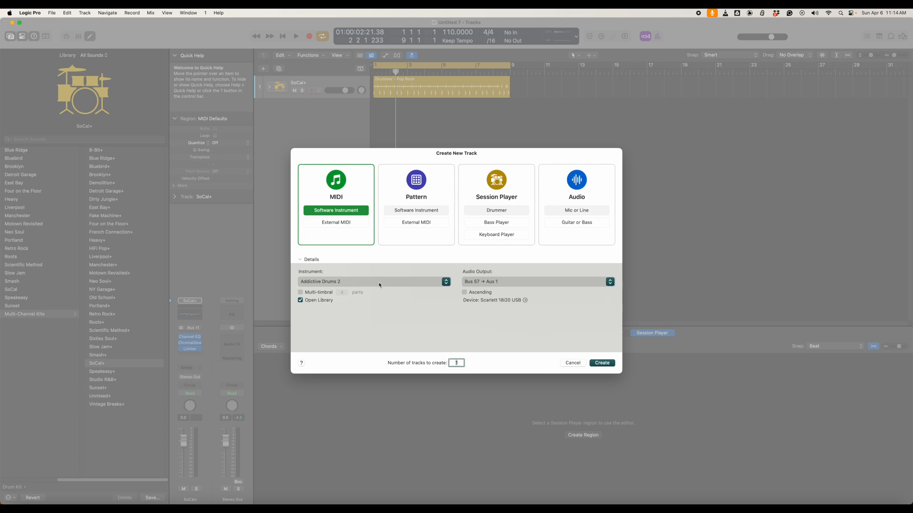
{"action": "mouse_move", "coordinate": [474, 332]}
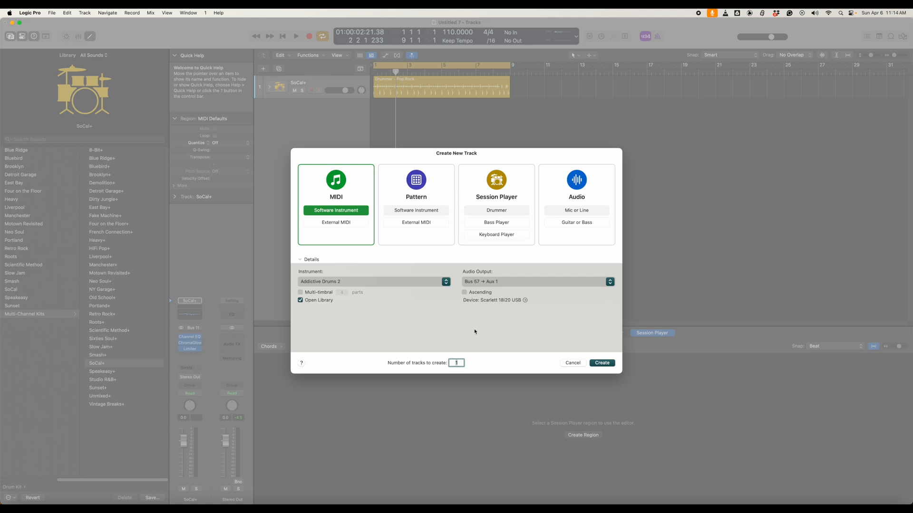
{"action": "mouse_move", "coordinate": [417, 319]}
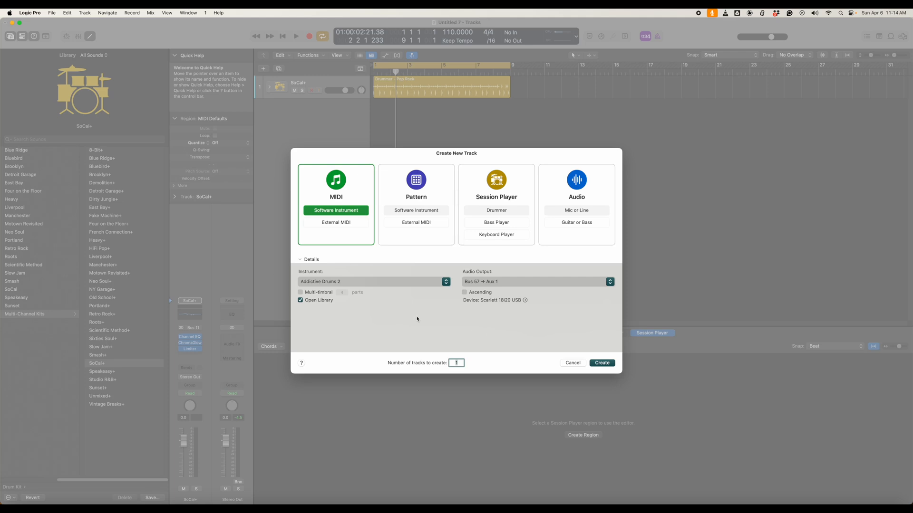
{"action": "mouse_move", "coordinate": [314, 285]}
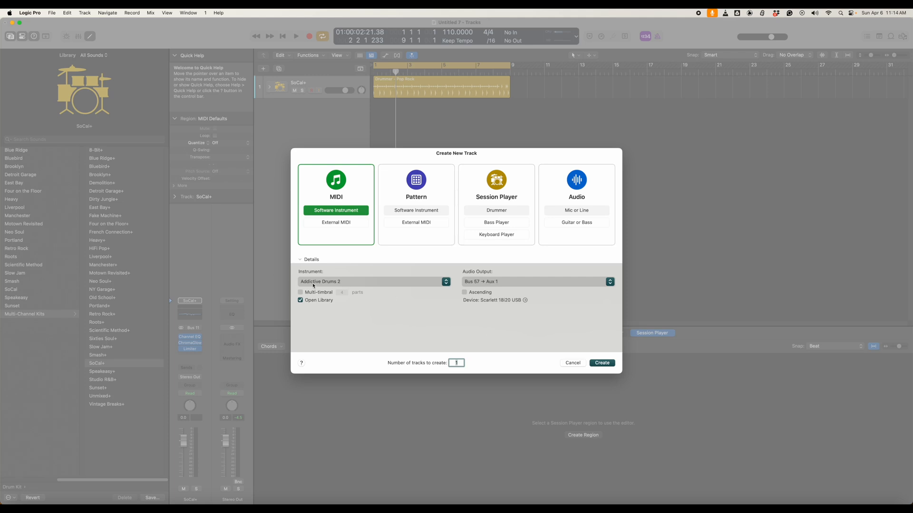
{"action": "mouse_move", "coordinate": [602, 362]}
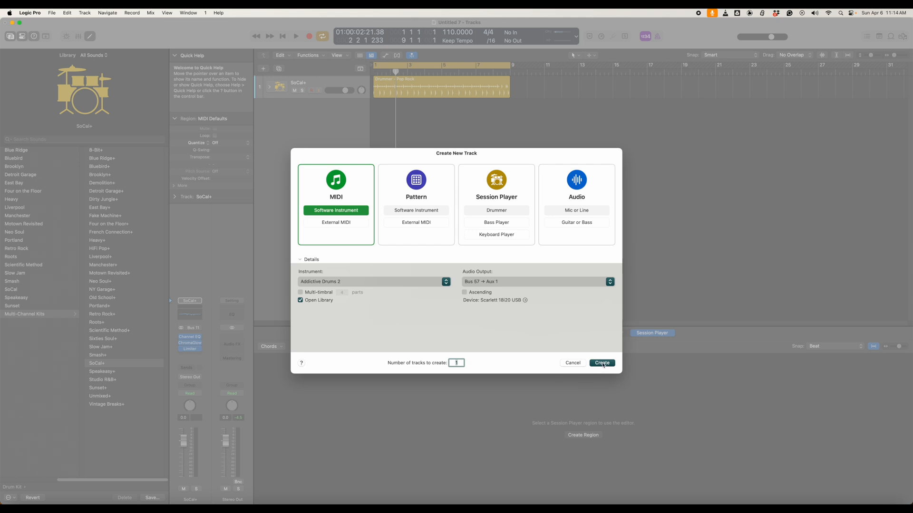
{"action": "left_click", "coordinate": [601, 363]}
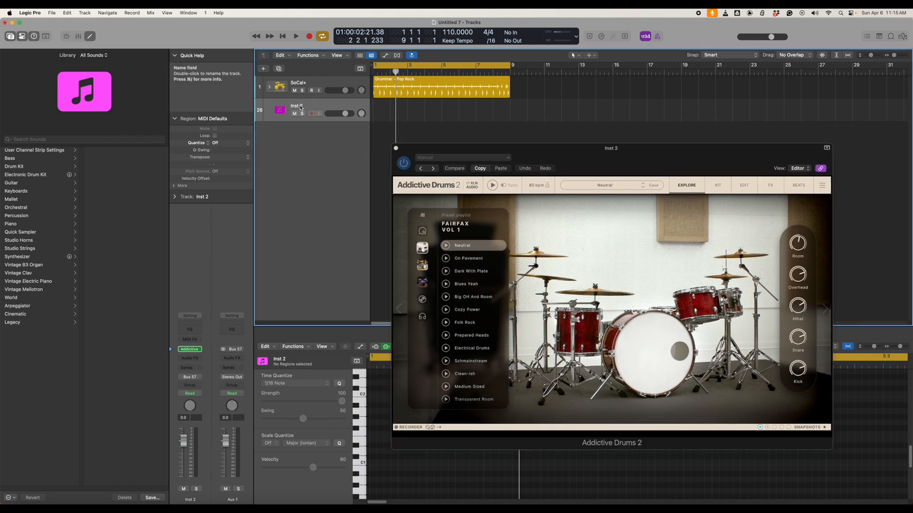
- Rename the Inst 2 track to 'Addictive drums'
{"action": "double_click", "coordinate": [297, 106]}
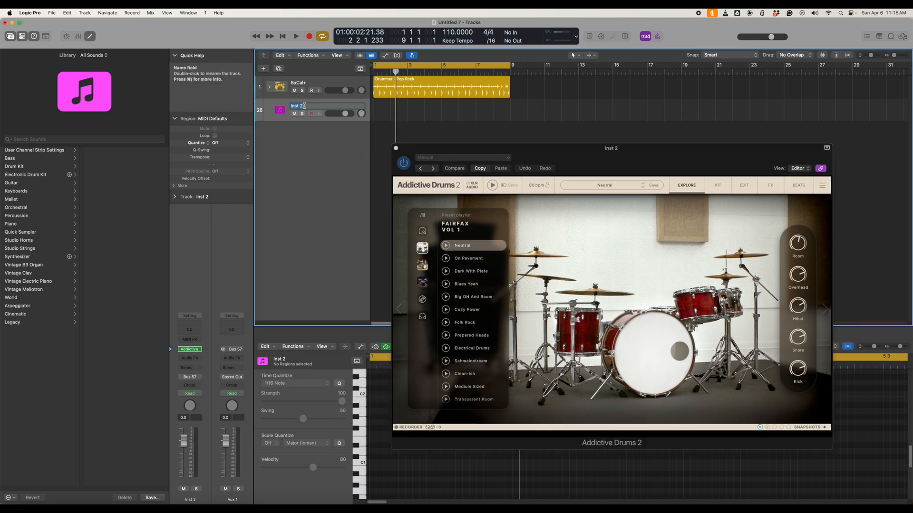
{"action": "type", "text": "Addictive drum"}
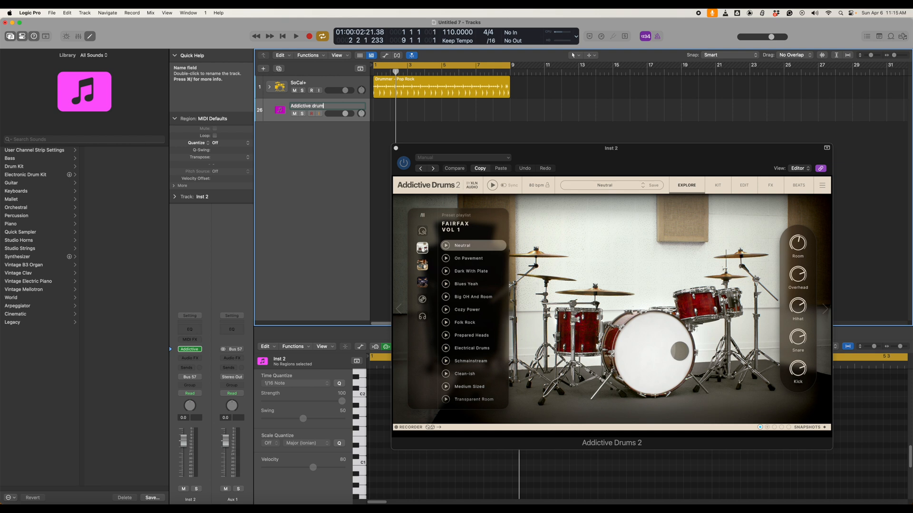
{"action": "key", "text": "enter"}
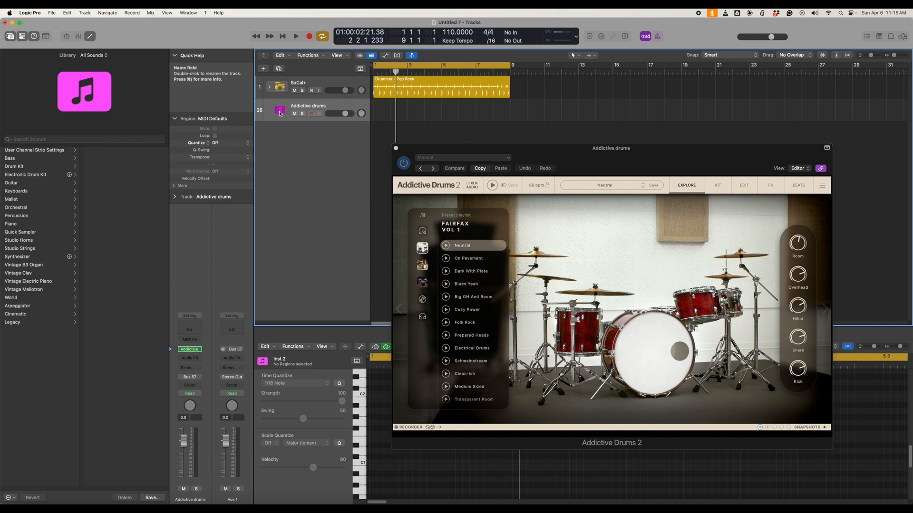
{"action": "left_click", "coordinate": [280, 111]}
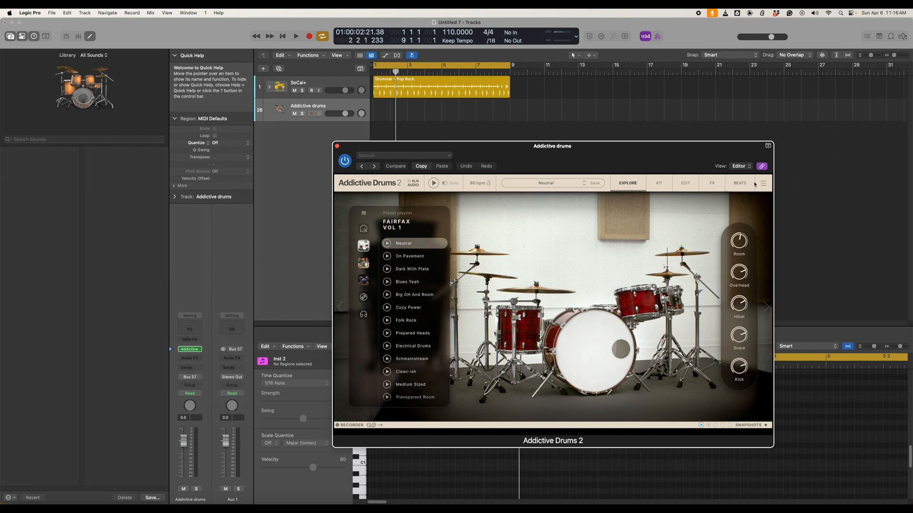
- Route all Addictive Drums channels to Separate Out (Post Fader) and close the plugin
{"action": "left_click", "coordinate": [685, 183]}
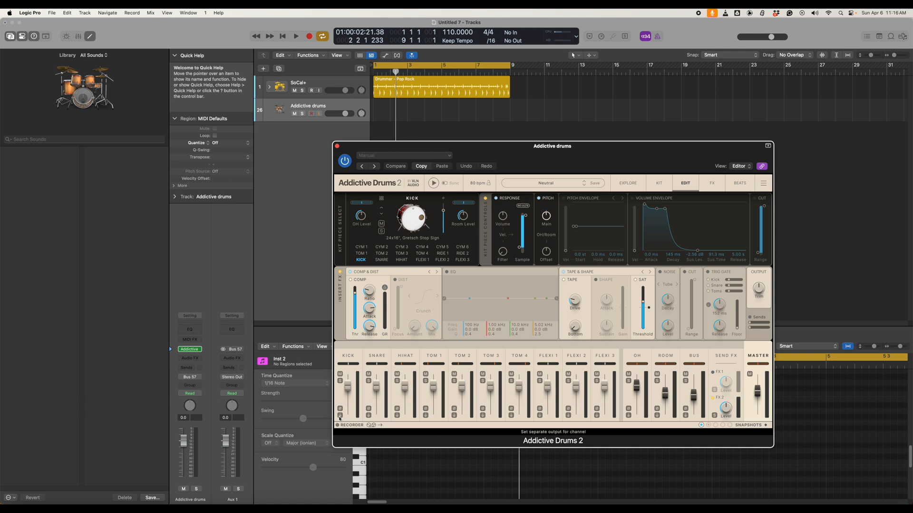
{"action": "left_click", "coordinate": [340, 417]}
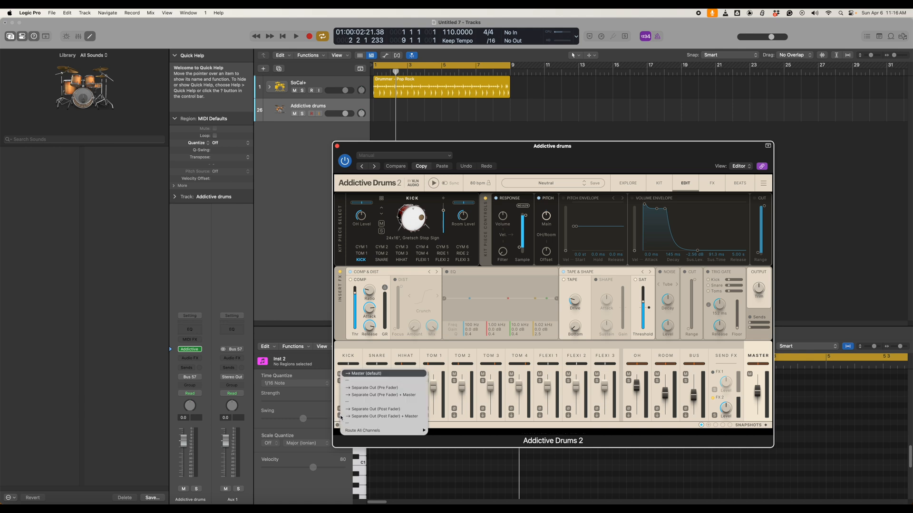
{"action": "mouse_move", "coordinate": [362, 430]}
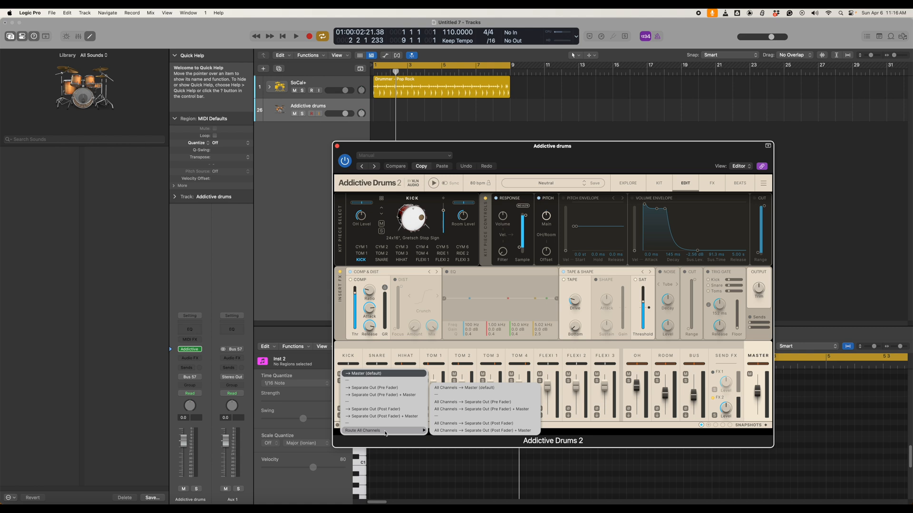
{"action": "mouse_move", "coordinate": [482, 401]}
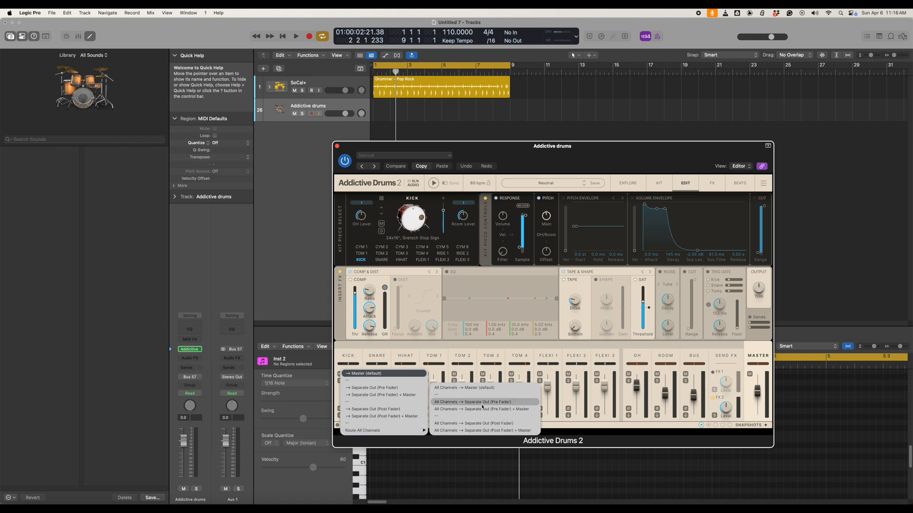
{"action": "mouse_move", "coordinate": [474, 423]}
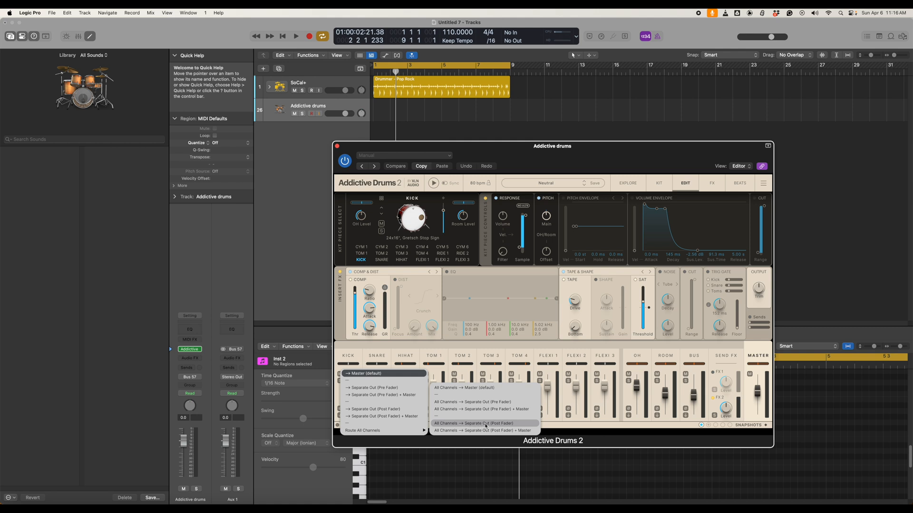
{"action": "left_click", "coordinate": [473, 423]}
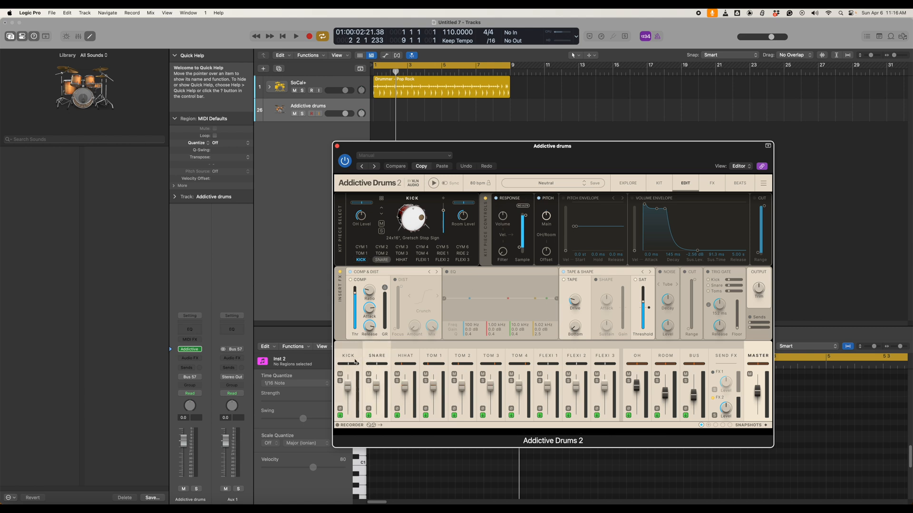
{"action": "left_click", "coordinate": [405, 356]}
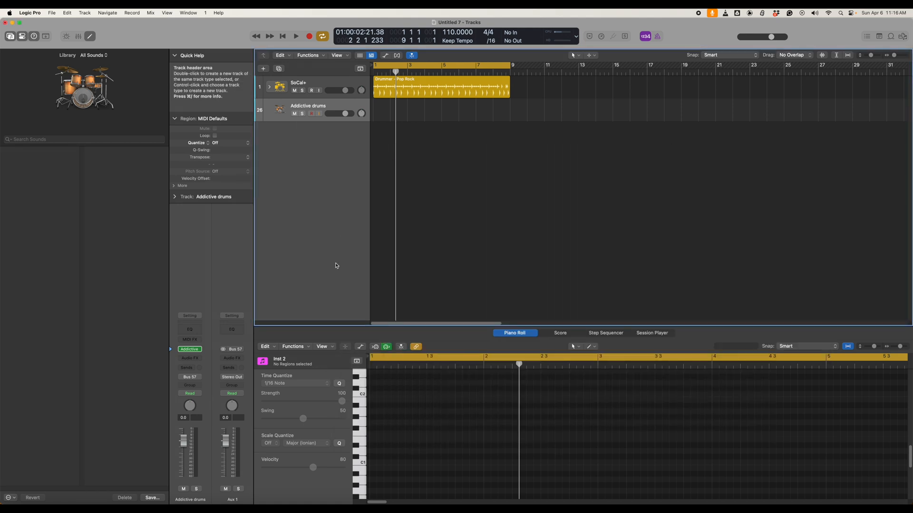
{"action": "mouse_move", "coordinate": [76, 36]}
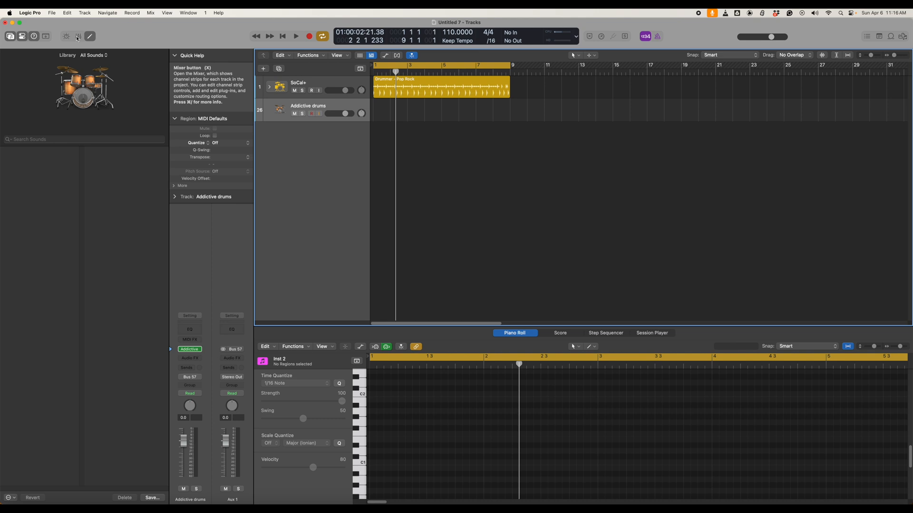
- Open the mixer to view the Addictive Drums aux channel strips
{"action": "left_click", "coordinate": [78, 36]}
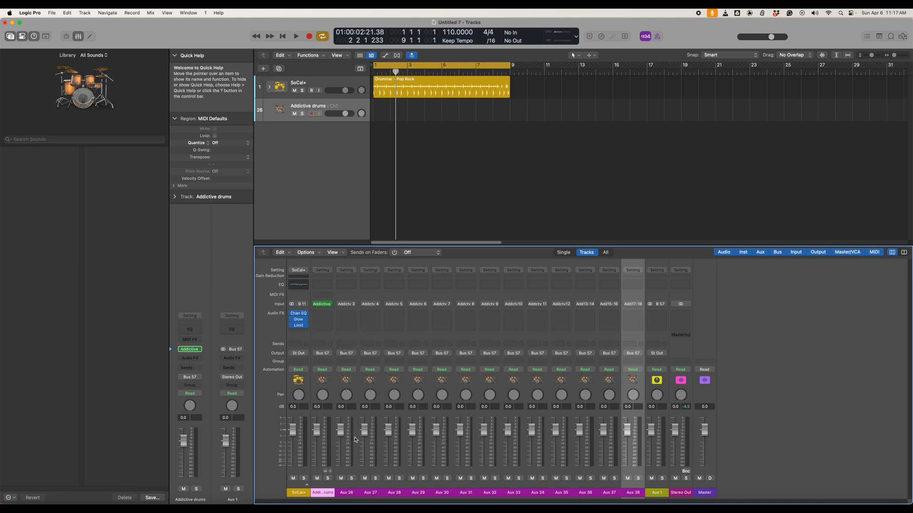
{"action": "mouse_move", "coordinate": [345, 304]}
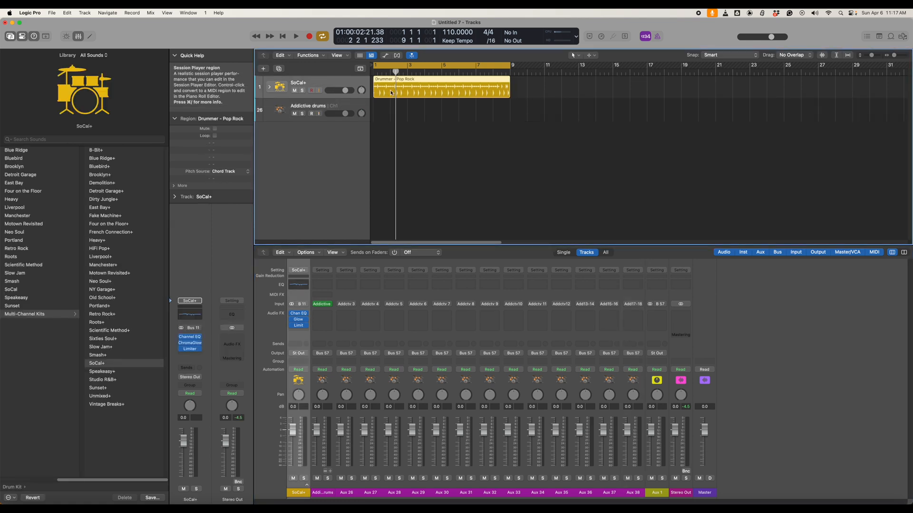
- Expand the SoCal+ drum stack and play it back
{"action": "left_click", "coordinate": [295, 36]}
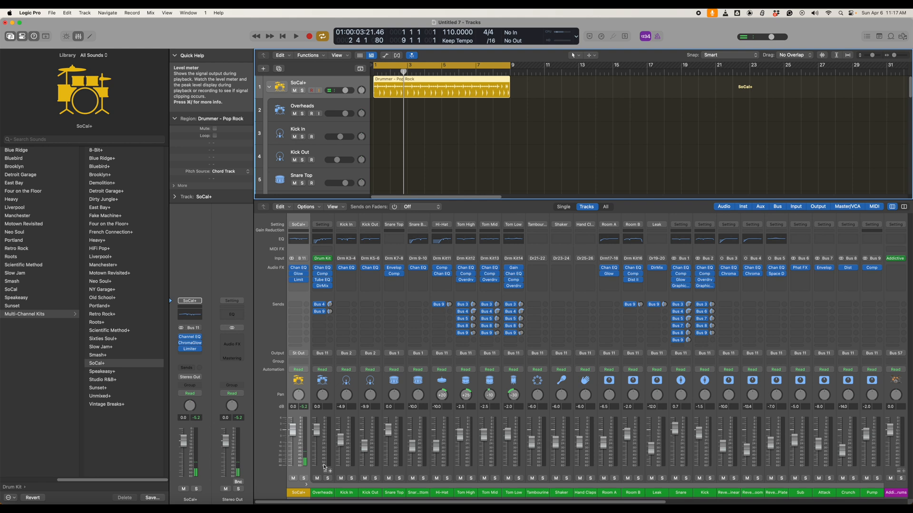
{"action": "left_click", "coordinate": [295, 36]}
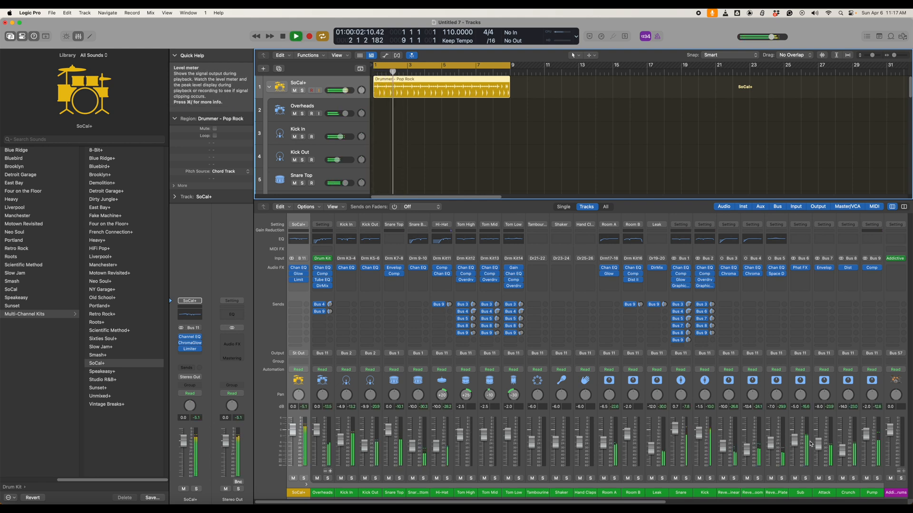
{"action": "left_click", "coordinate": [283, 36]}
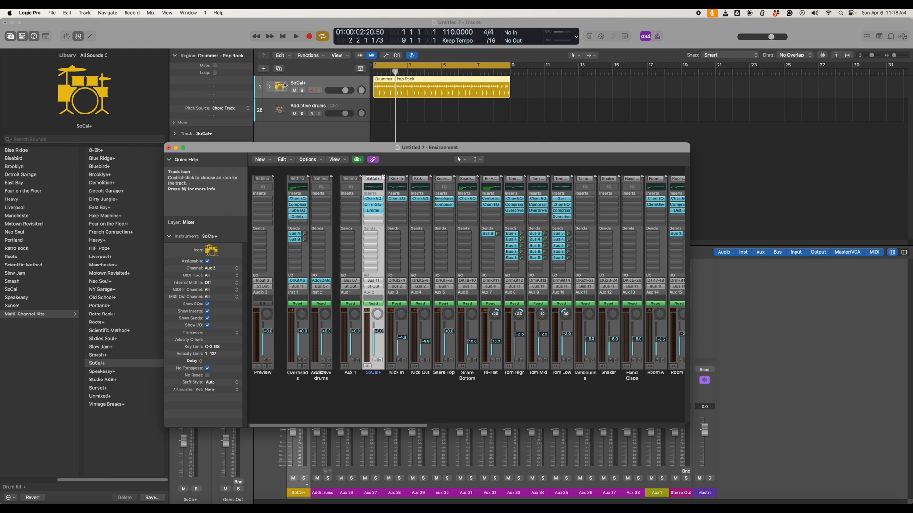
{"action": "mouse_move", "coordinate": [267, 93]}
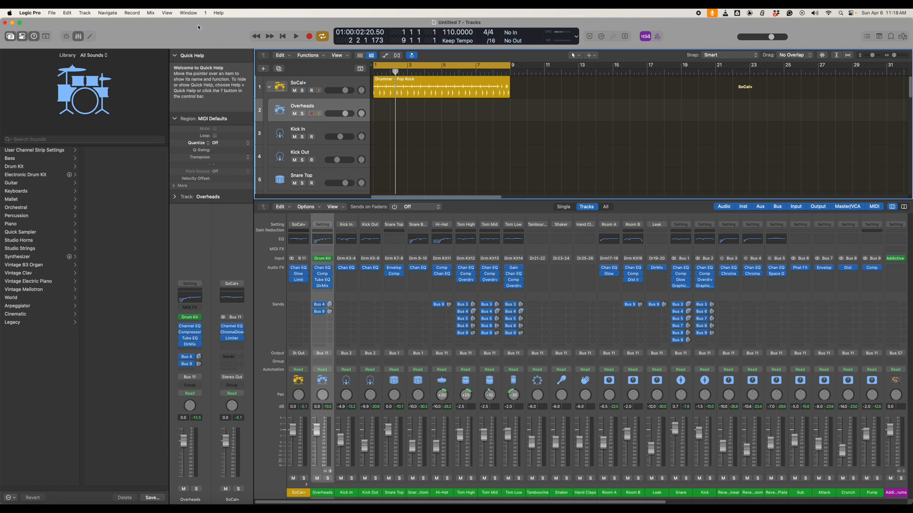
- Reposition the Environment window, select the Addictive drums track, and bring Environment forward
{"action": "left_click", "coordinate": [188, 13]}
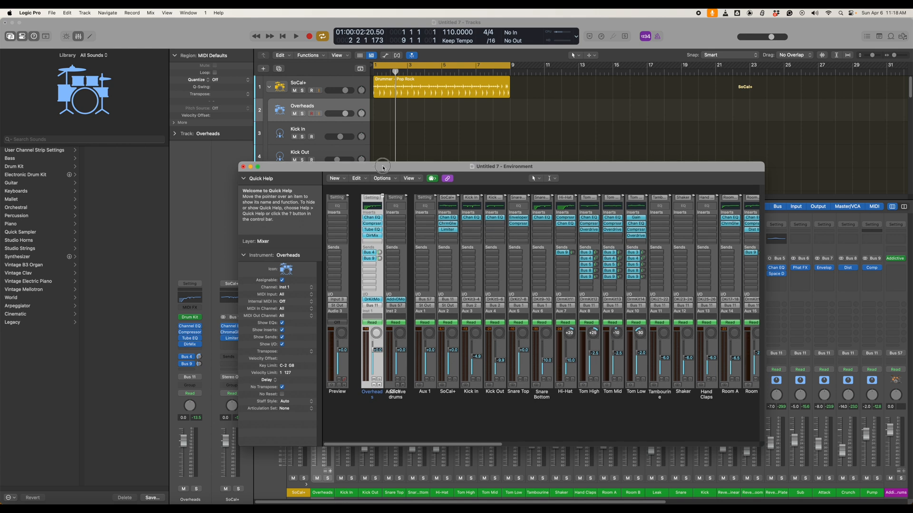
{"action": "left_click_drag", "start_coordinate": [382, 166], "coordinate": [610, 124]}
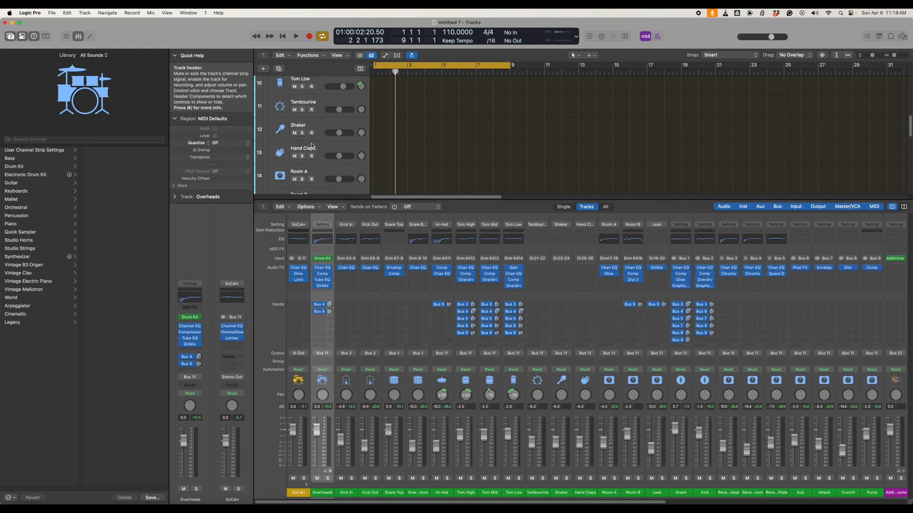
{"action": "scroll", "scroll_direction": "down", "scroll_amount": 3}
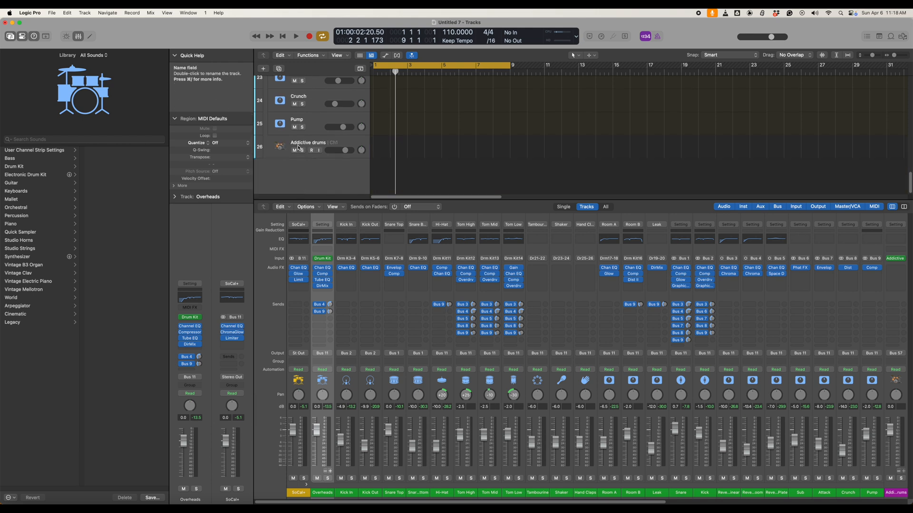
{"action": "left_click", "coordinate": [309, 143]}
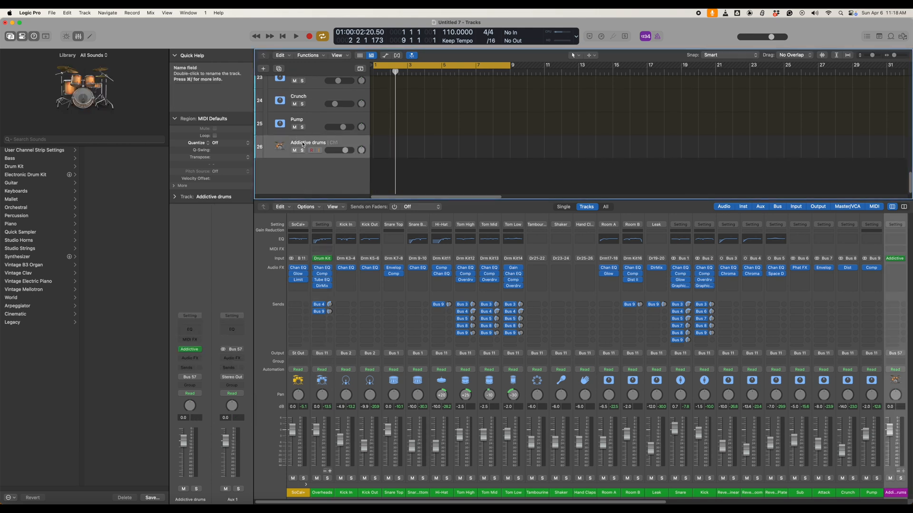
{"action": "left_click", "coordinate": [188, 13]}
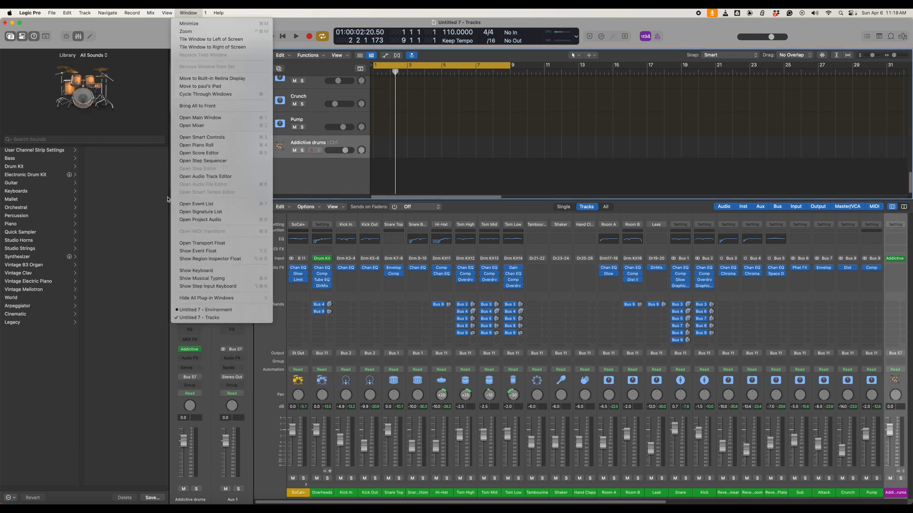
{"action": "left_click", "coordinate": [206, 309]}
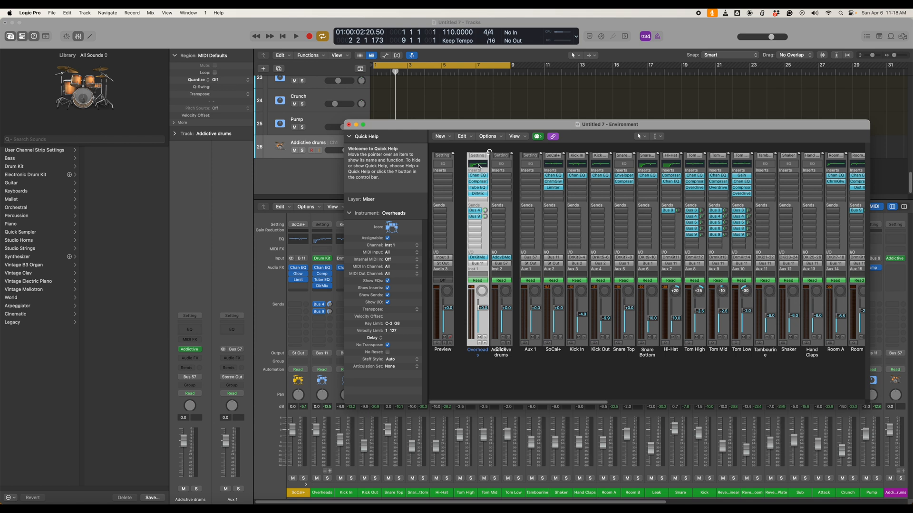
{"action": "mouse_move", "coordinate": [467, 354]}
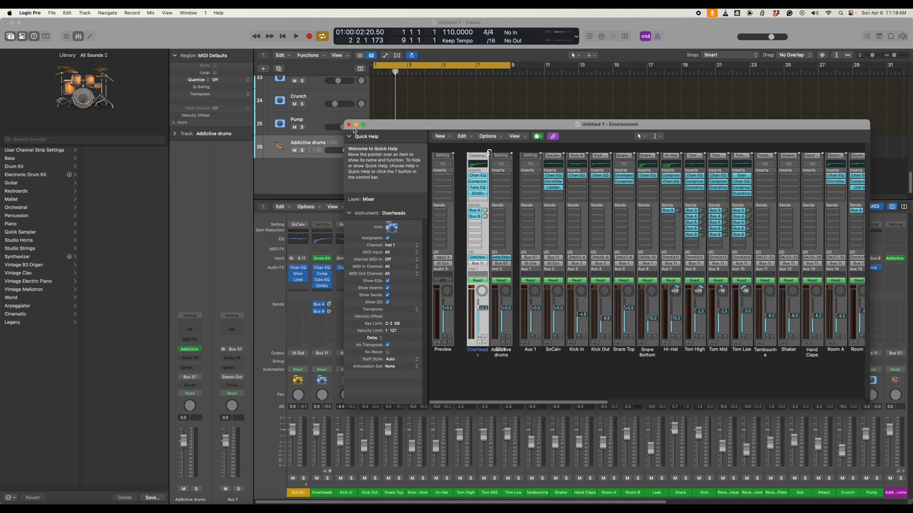
- Close the Environment window and scroll down through the drum tracks
{"action": "left_click", "coordinate": [350, 124]}
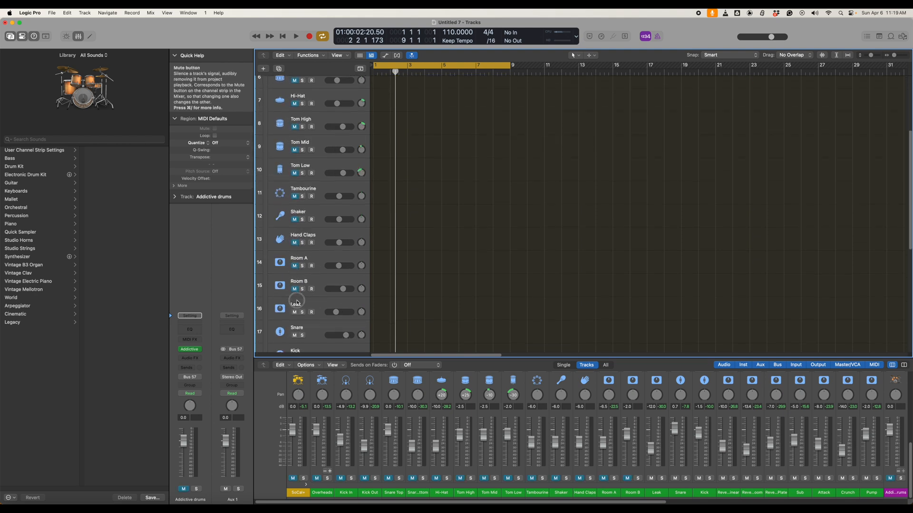
{"action": "scroll", "scroll_direction": "down", "scroll_amount": 3}
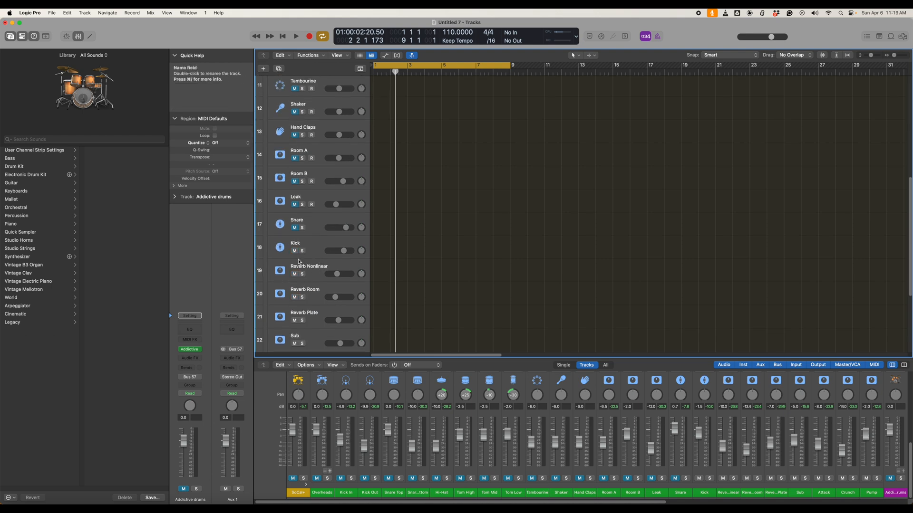
{"action": "mouse_move", "coordinate": [295, 343]}
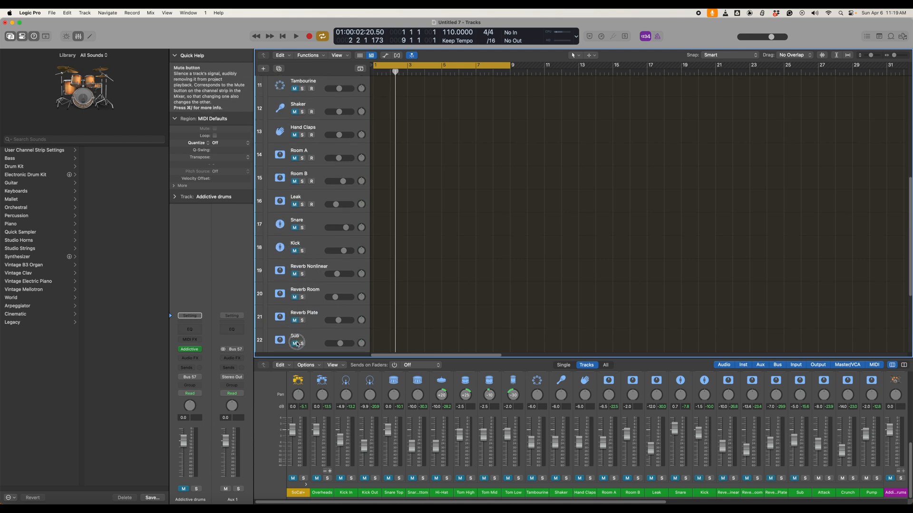
{"action": "scroll", "scroll_direction": "down", "scroll_amount": 3}
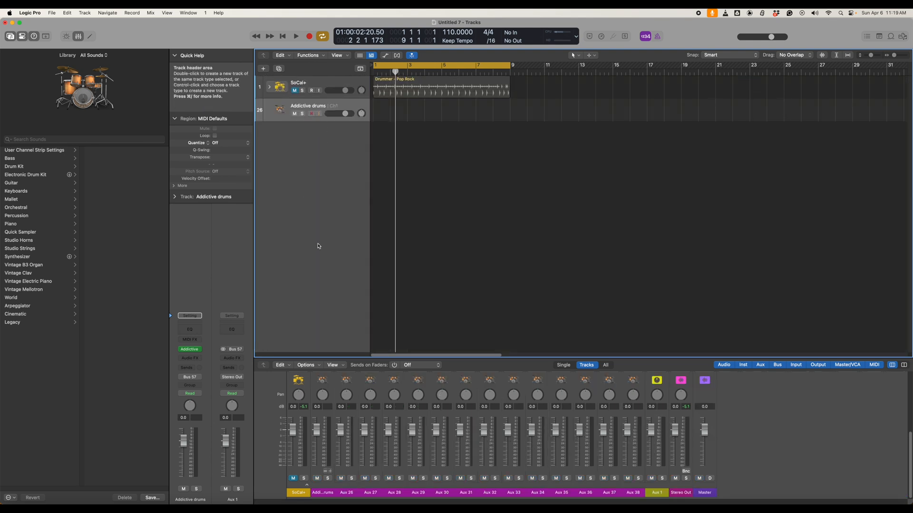
{"action": "left_click", "coordinate": [296, 36]}
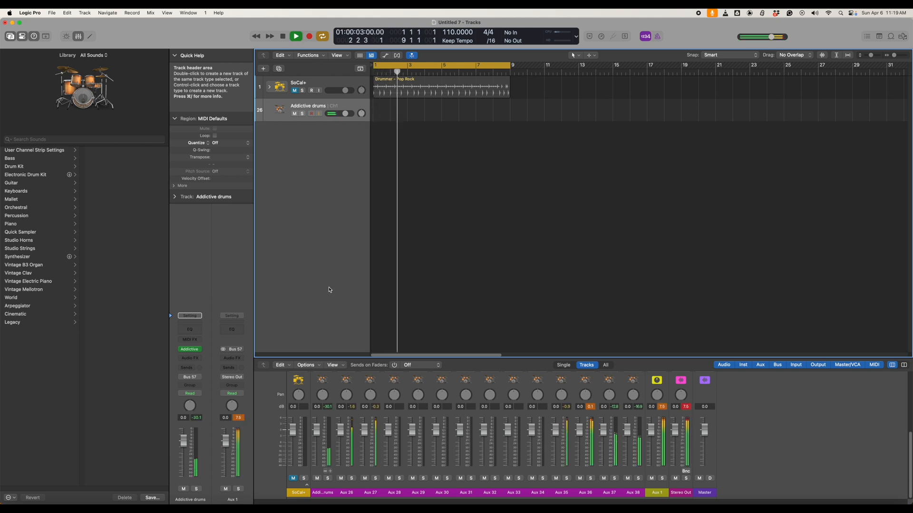
{"action": "left_click", "coordinate": [295, 36]}
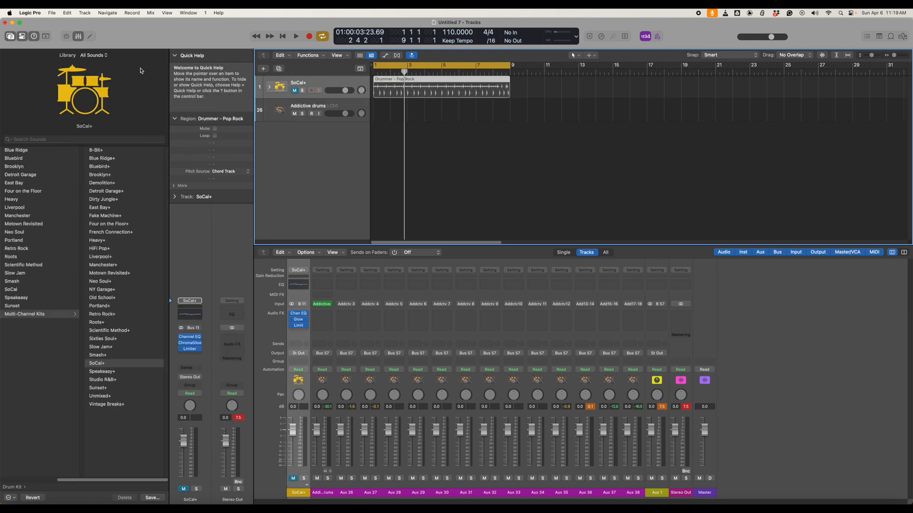
- Play the Pop Rock drummer at 100% intensity, lower it while playing, then stop
{"action": "left_click", "coordinate": [91, 36]}
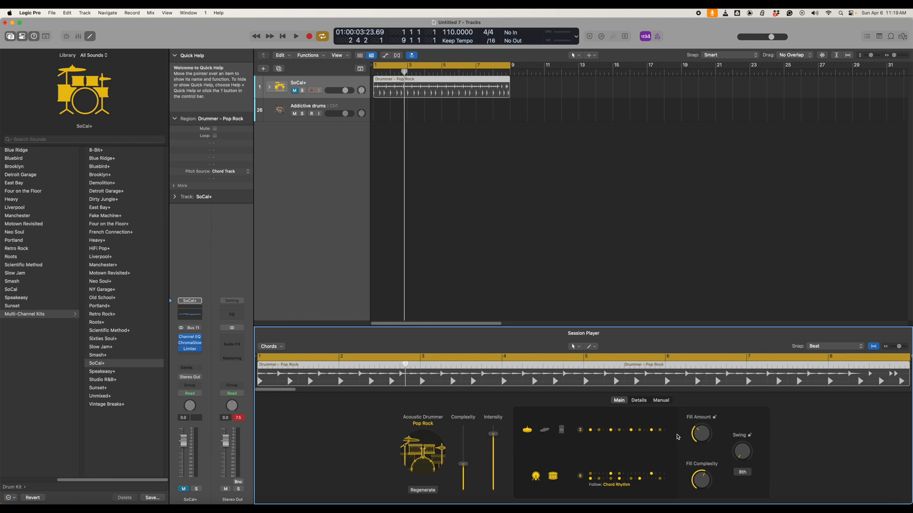
{"action": "mouse_move", "coordinate": [559, 427]}
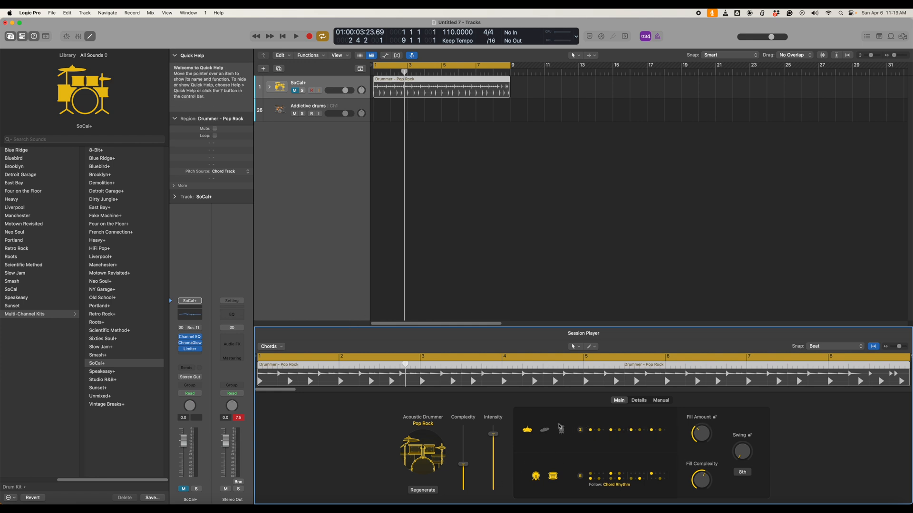
{"action": "mouse_move", "coordinate": [410, 324]}
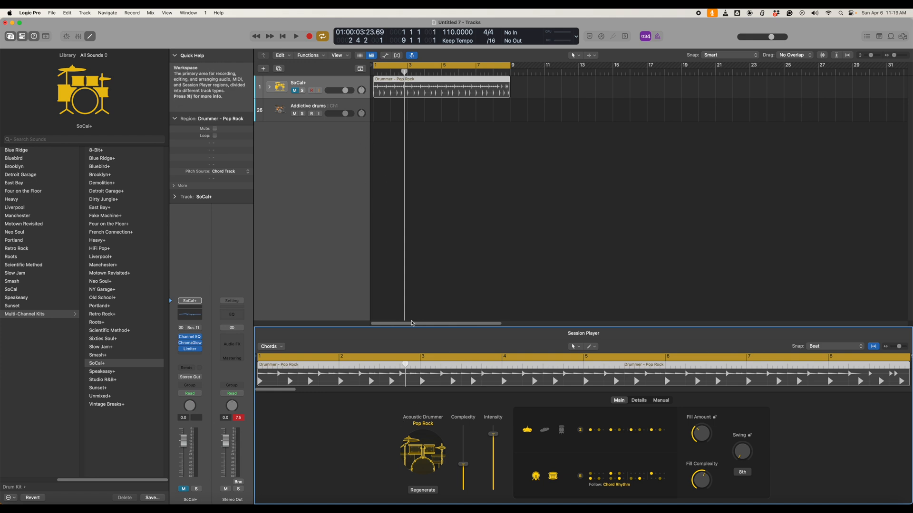
{"action": "mouse_move", "coordinate": [478, 424]}
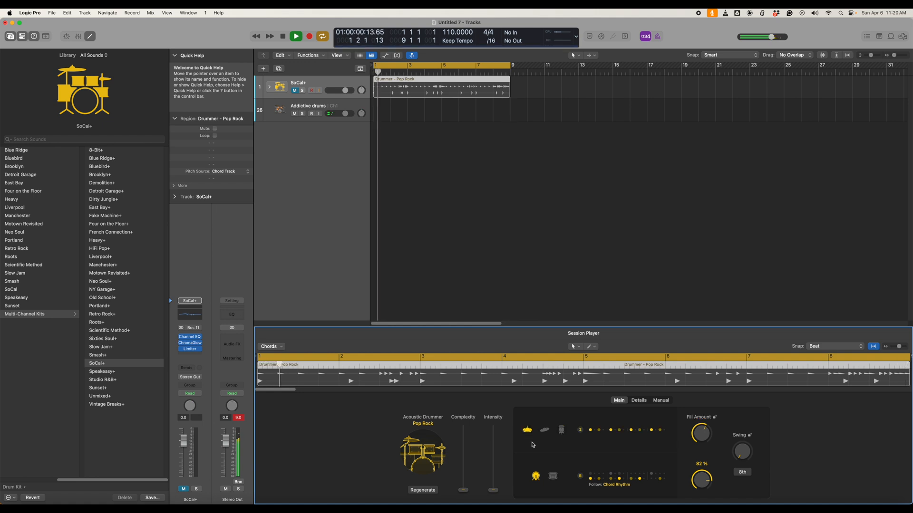
{"action": "left_click_drag", "start_coordinate": [493, 454], "coordinate": [493, 426]}
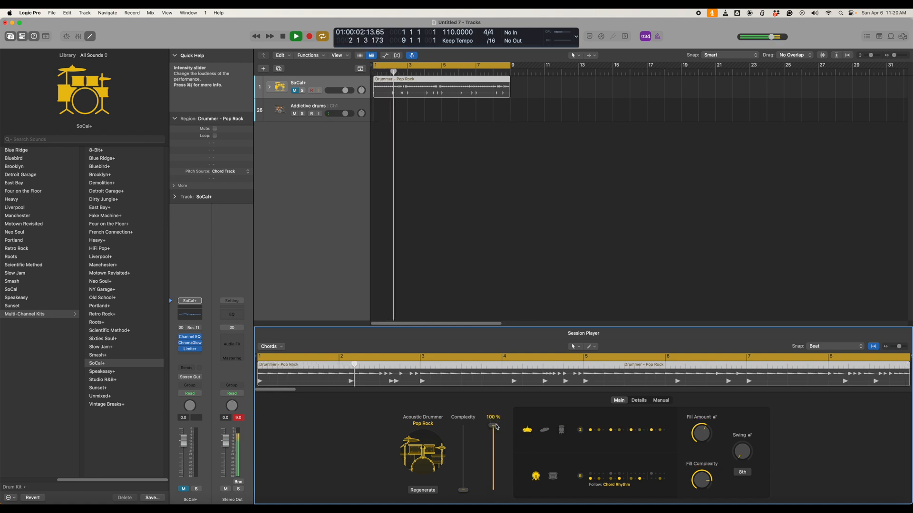
{"action": "left_click_drag", "start_coordinate": [493, 425], "coordinate": [493, 453]}
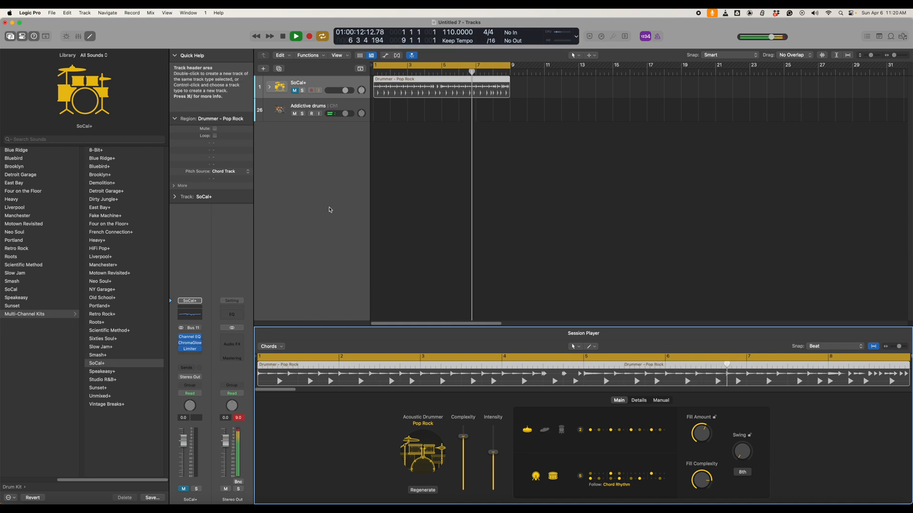
{"action": "left_click", "coordinate": [296, 36]}
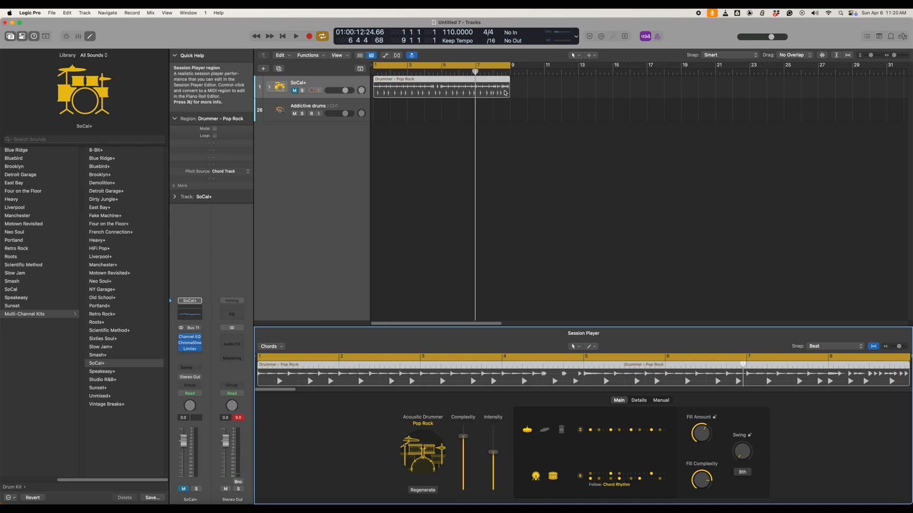
{"action": "mouse_move", "coordinate": [332, 85]}
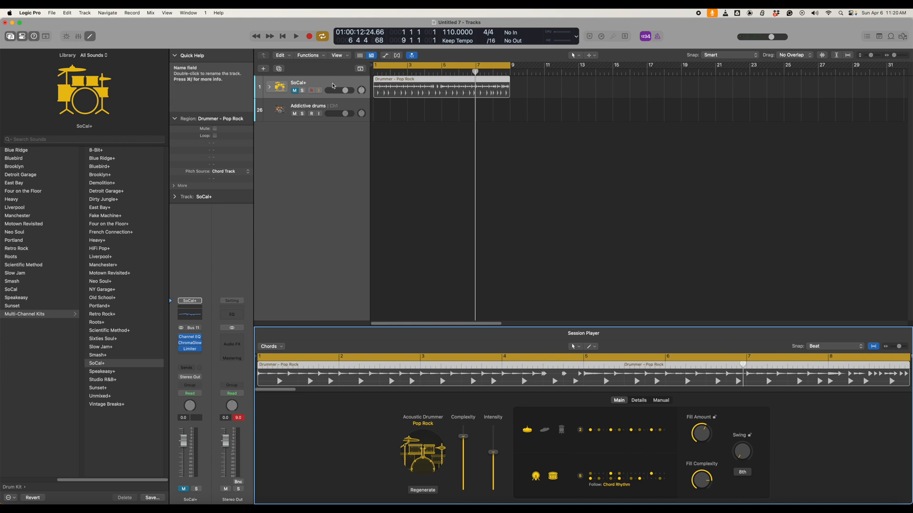
{"action": "mouse_move", "coordinate": [332, 86]}
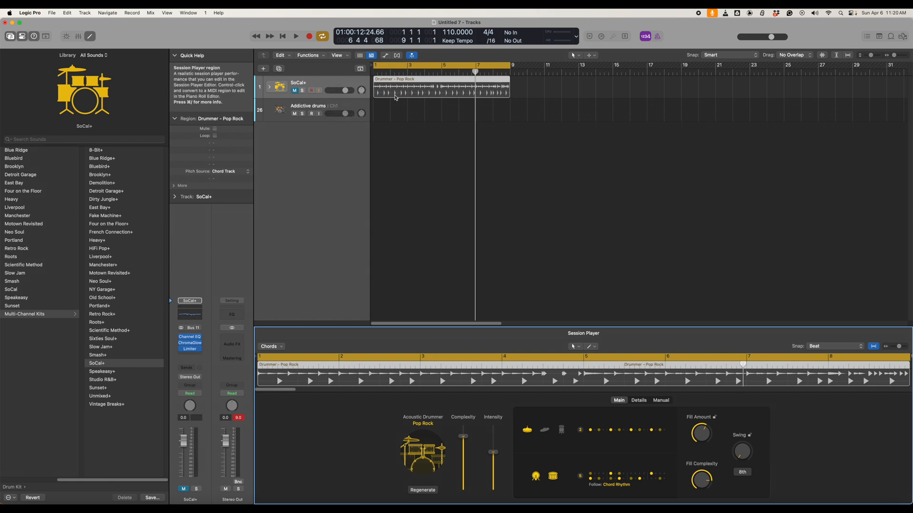
{"action": "mouse_move", "coordinate": [590, 425]}
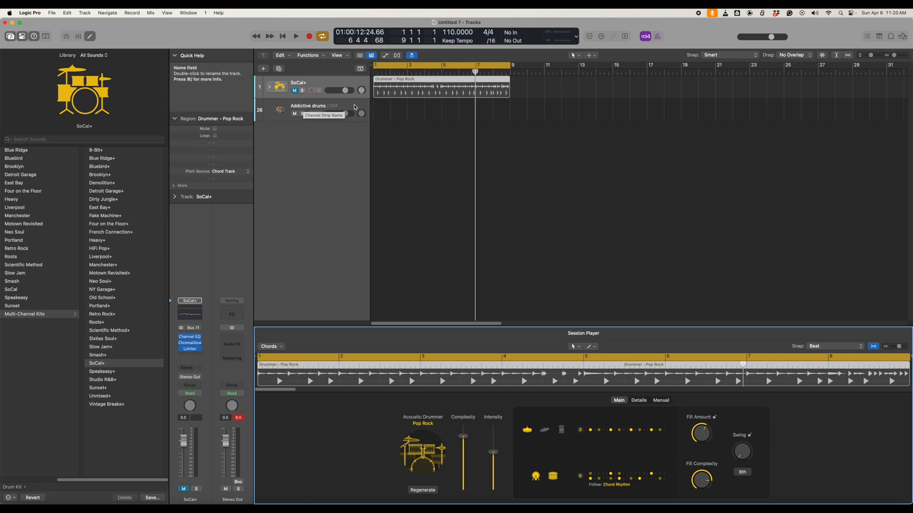
- Open Addictive Drums 2 on the Addictive drums track and browse its kit preset playlists
{"action": "left_click", "coordinate": [309, 109]}
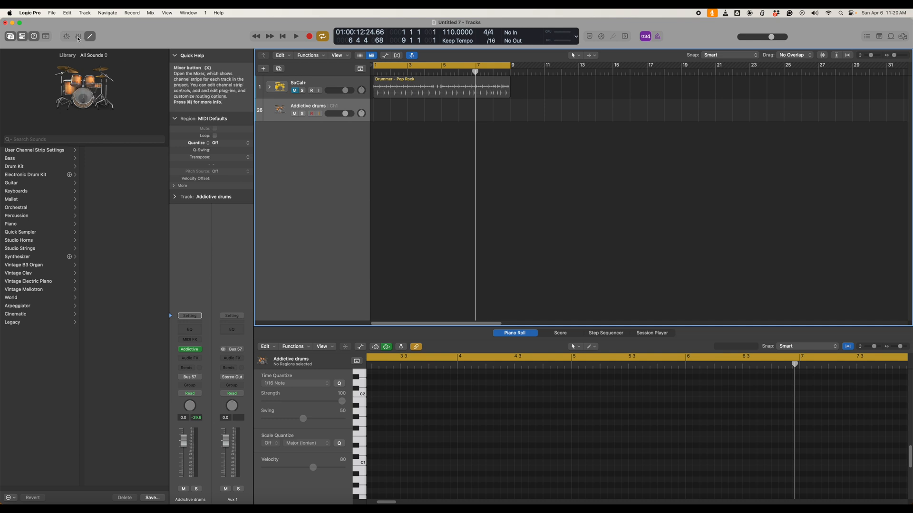
{"action": "left_click", "coordinate": [77, 36]}
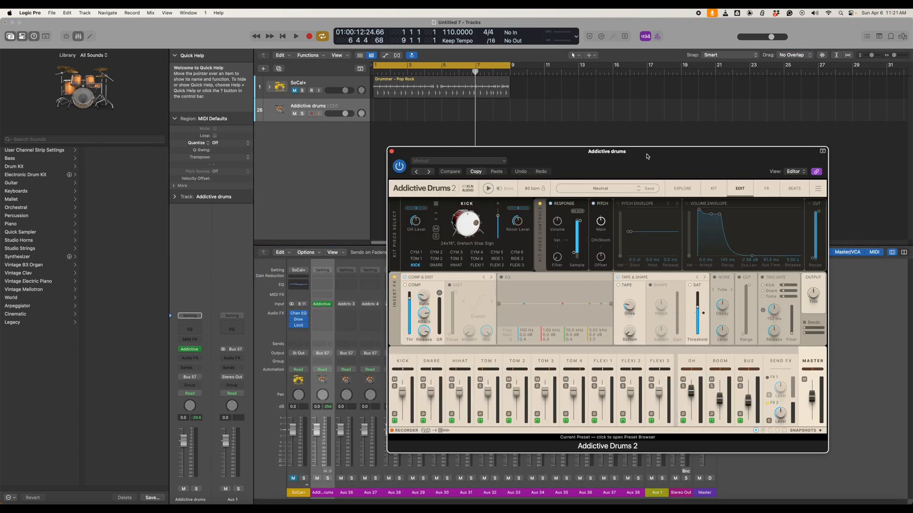
{"action": "left_click", "coordinate": [713, 194]}
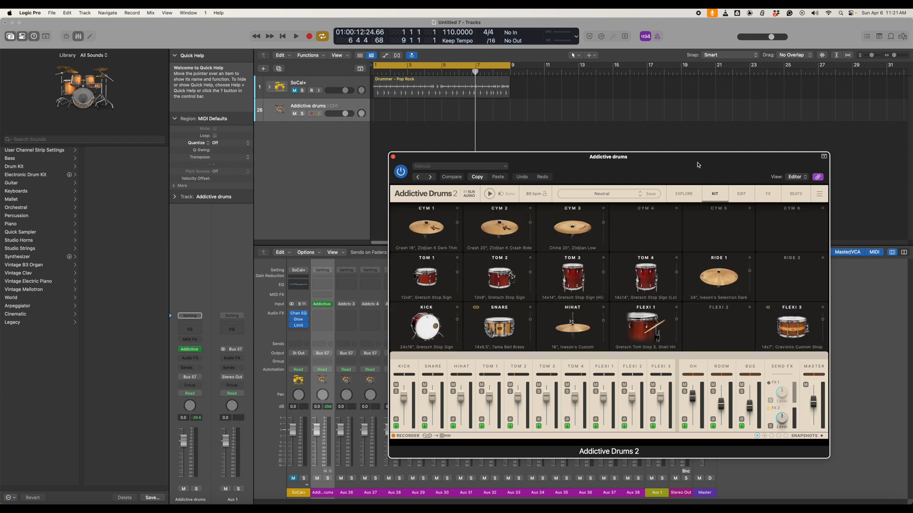
{"action": "left_click", "coordinate": [684, 194]}
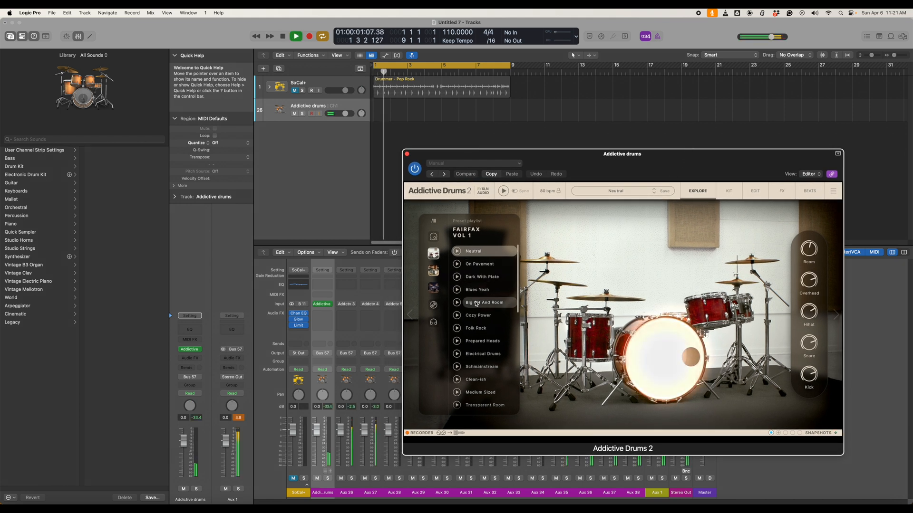
- Audition Prepared Heads, Medium Sized, Saltest Thrill, In Close, Big OH And Room, then Chew Back
{"action": "left_click", "coordinate": [482, 340]}
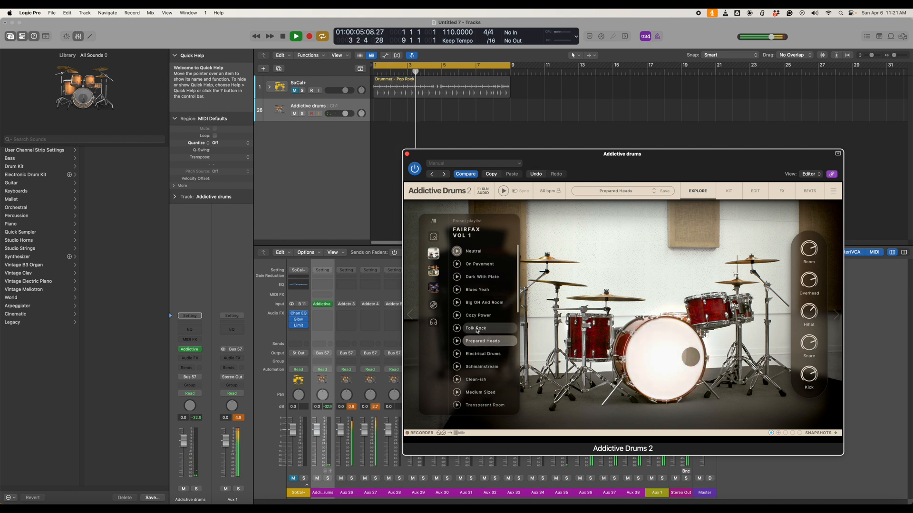
{"action": "left_click", "coordinate": [480, 391]}
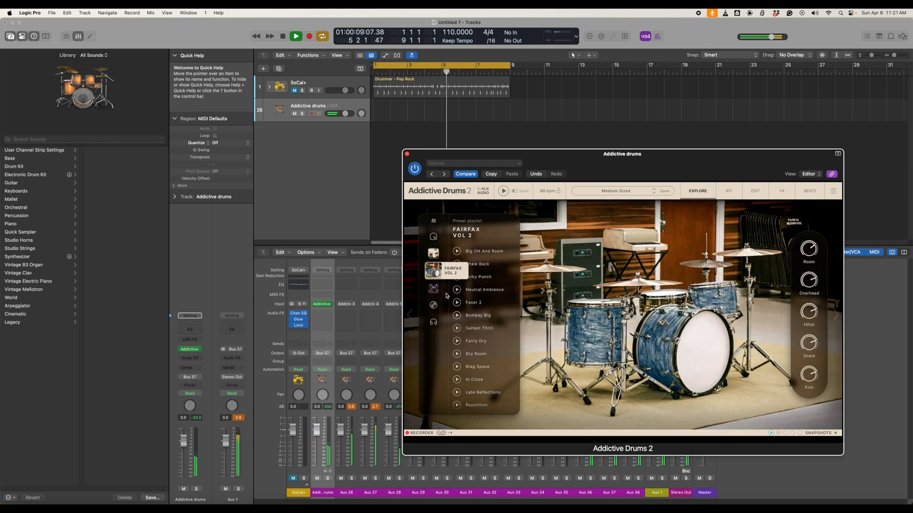
{"action": "left_click", "coordinate": [478, 327]}
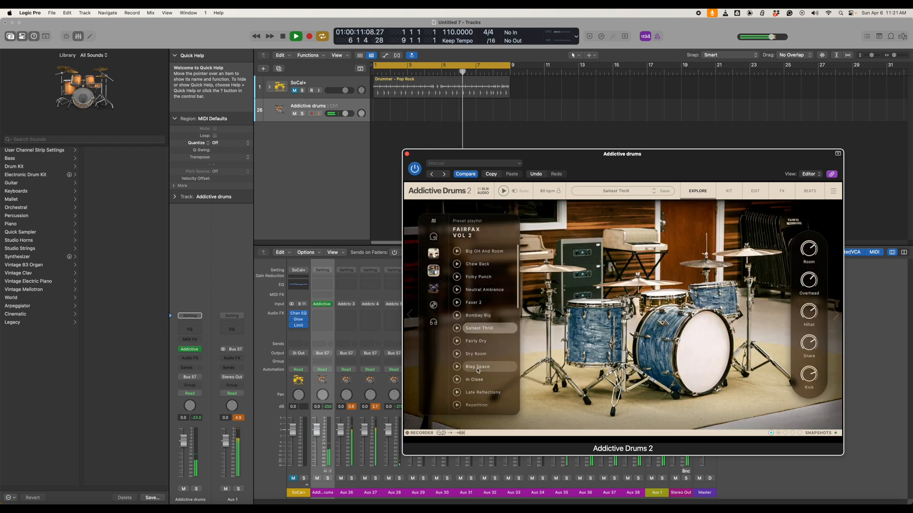
{"action": "left_click", "coordinate": [474, 379]}
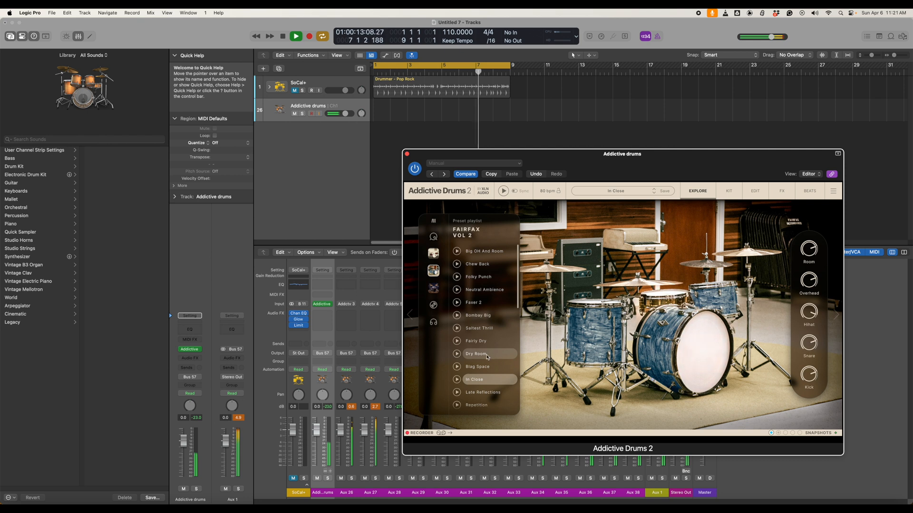
{"action": "left_click", "coordinate": [482, 251]}
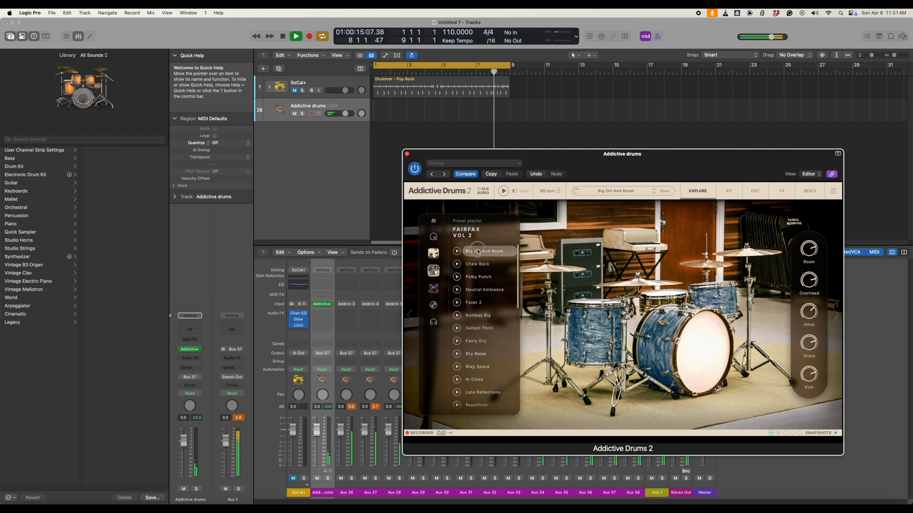
{"action": "left_click", "coordinate": [477, 263]}
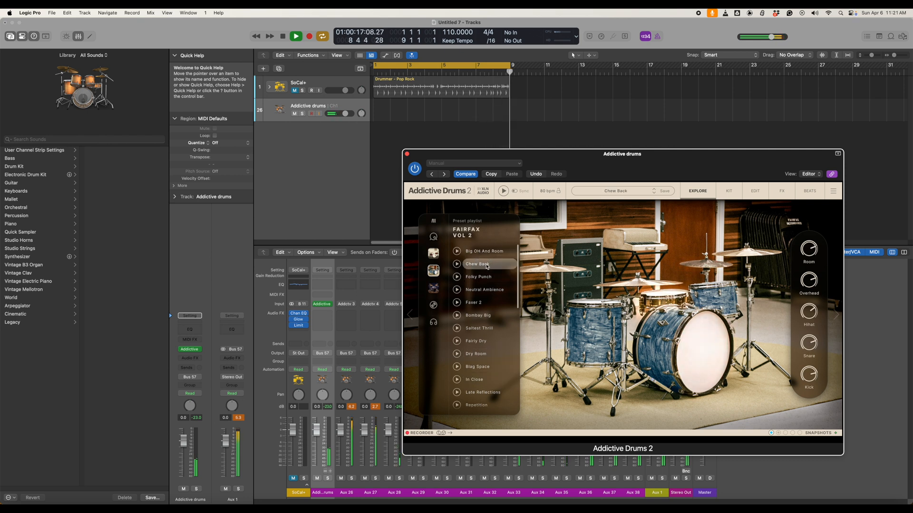
{"action": "left_click", "coordinate": [310, 37]}
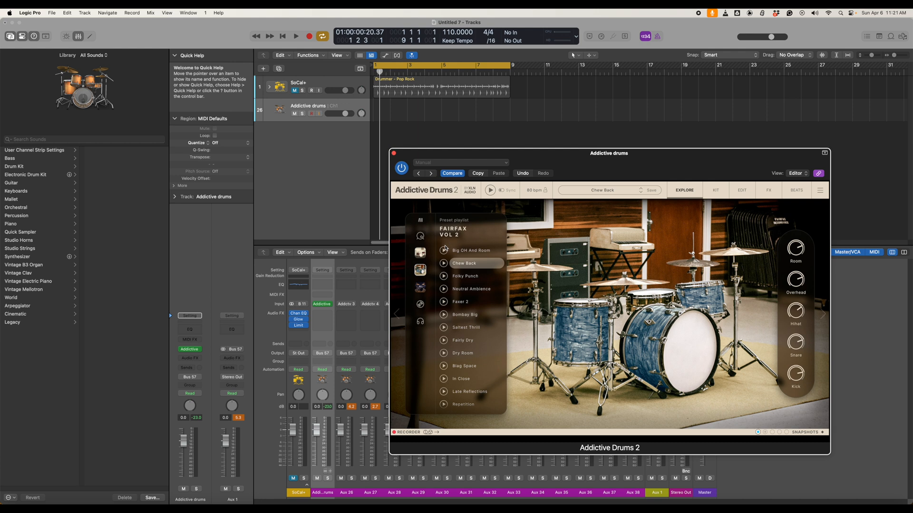
{"action": "mouse_move", "coordinate": [765, 327]}
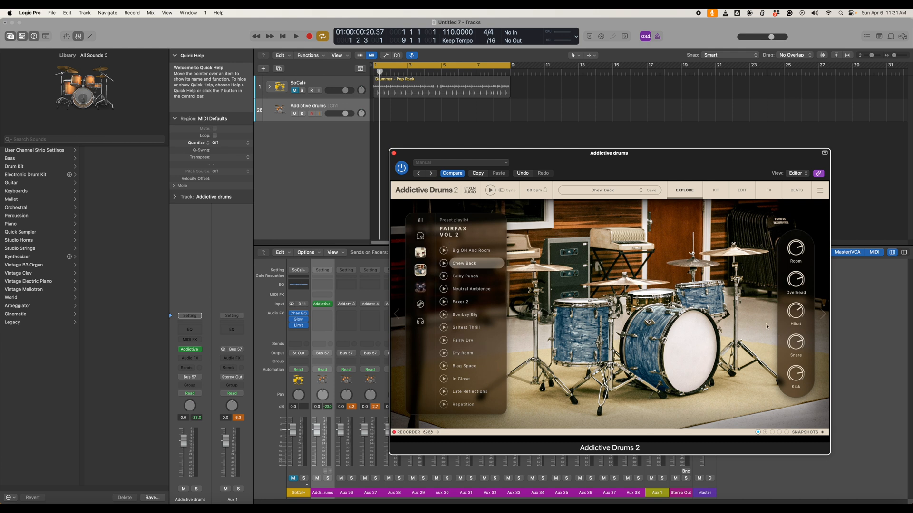
{"action": "mouse_move", "coordinate": [809, 272]}
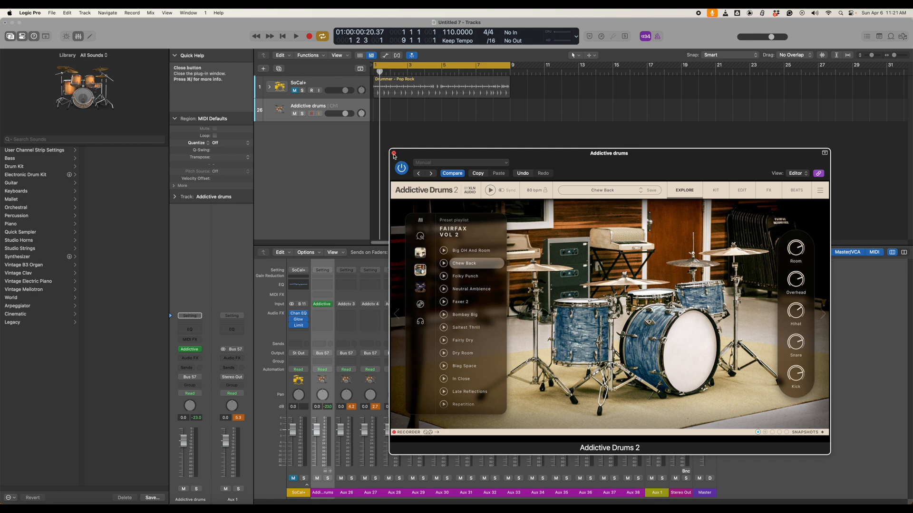
- Close Addictive Drums 2 and switch the Session Player drummer's style to Hard Rock
{"action": "left_click", "coordinate": [394, 153]}
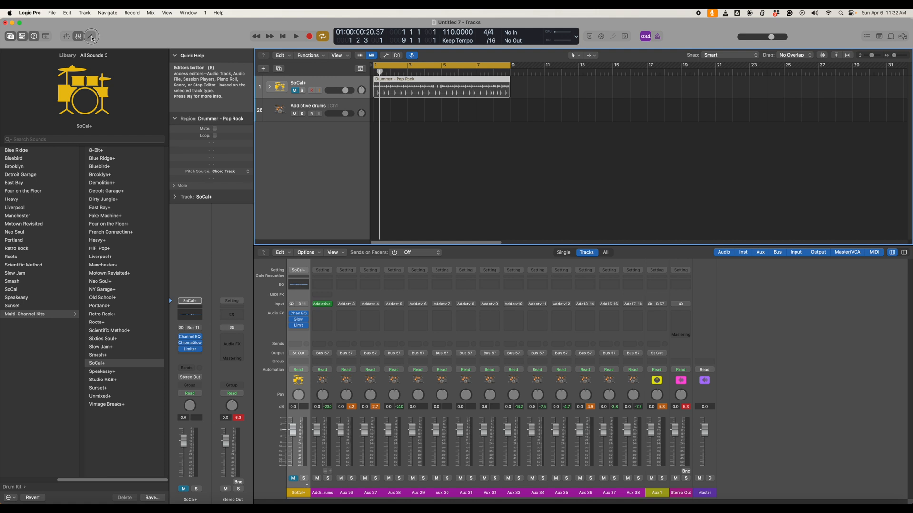
{"action": "left_click", "coordinate": [90, 36]}
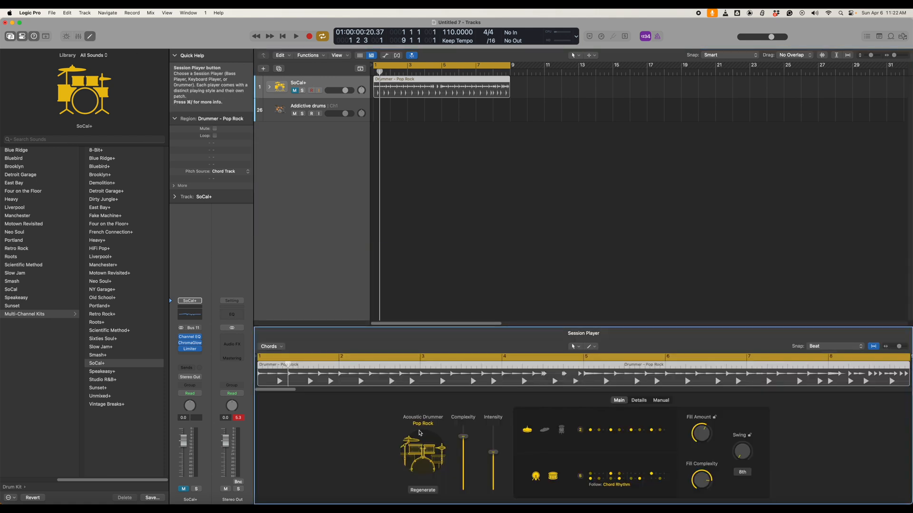
{"action": "mouse_move", "coordinate": [414, 446]}
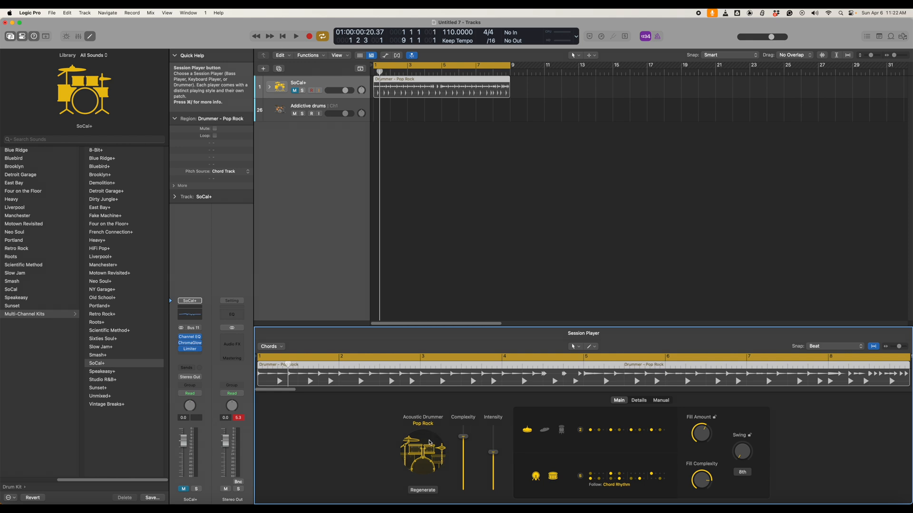
{"action": "mouse_move", "coordinate": [352, 444]}
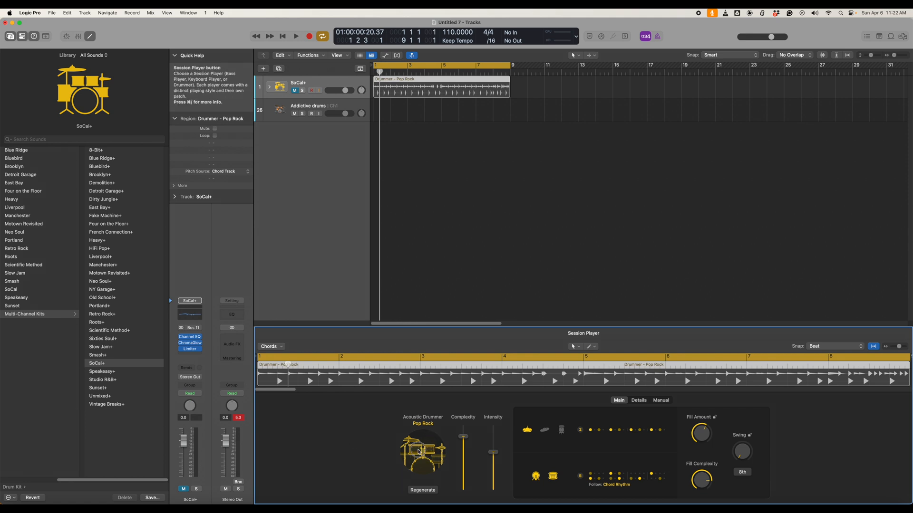
{"action": "left_click", "coordinate": [423, 423]}
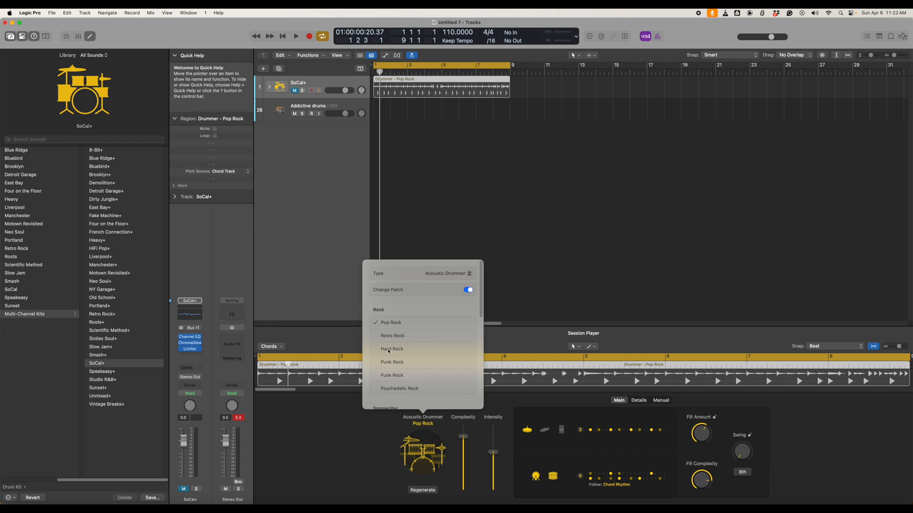
{"action": "left_click", "coordinate": [392, 363]}
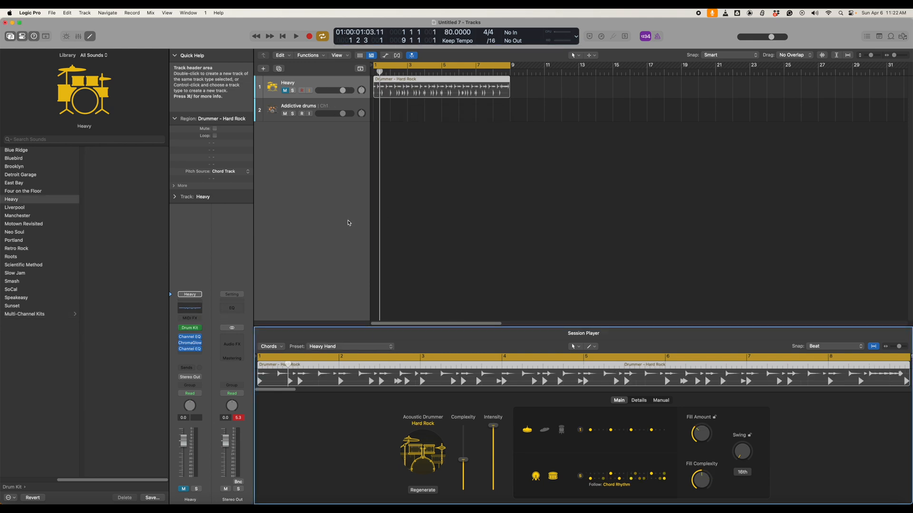
- Play the Hard Rock pattern, check the Environment cable routing, and replay from the start
{"action": "left_click", "coordinate": [296, 36]}
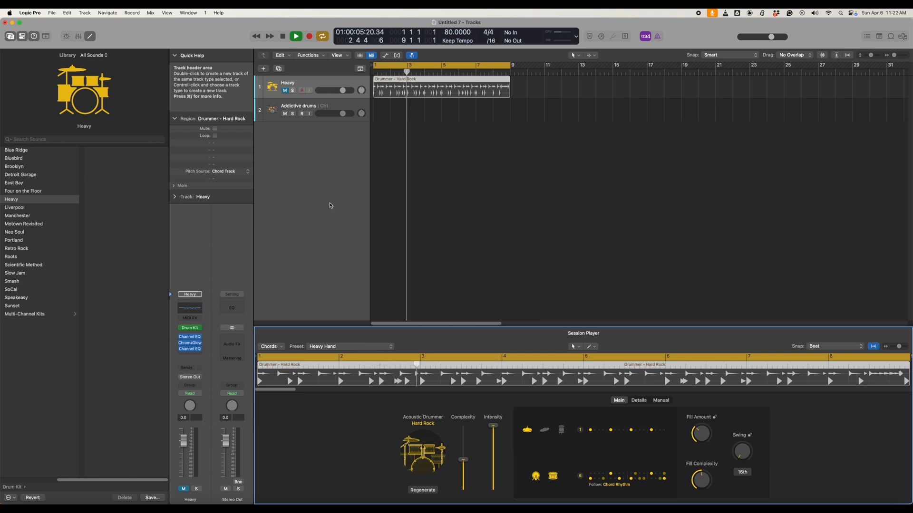
{"action": "left_click", "coordinate": [295, 36]}
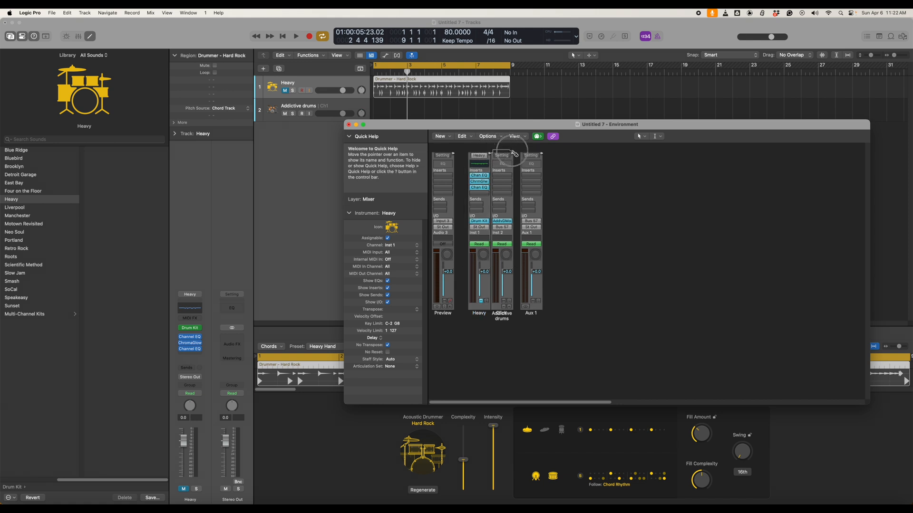
{"action": "left_click", "coordinate": [479, 155]}
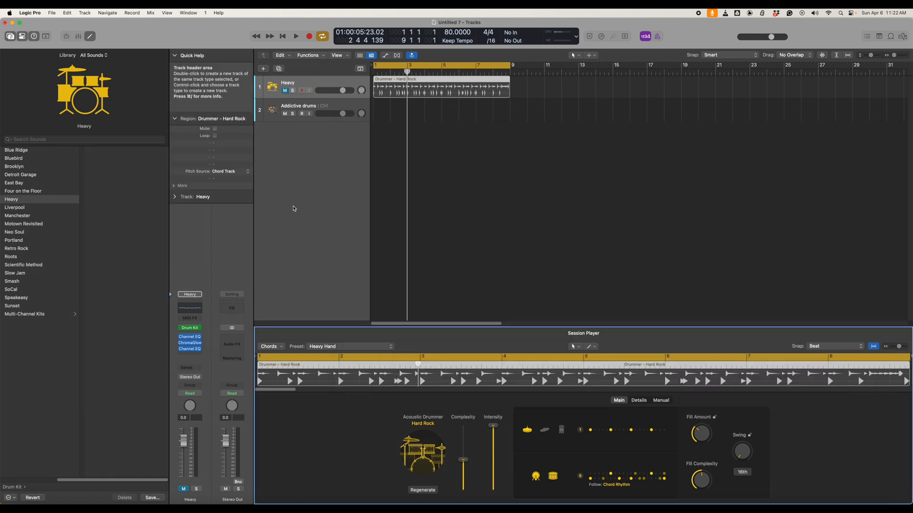
{"action": "left_click", "coordinate": [296, 36]}
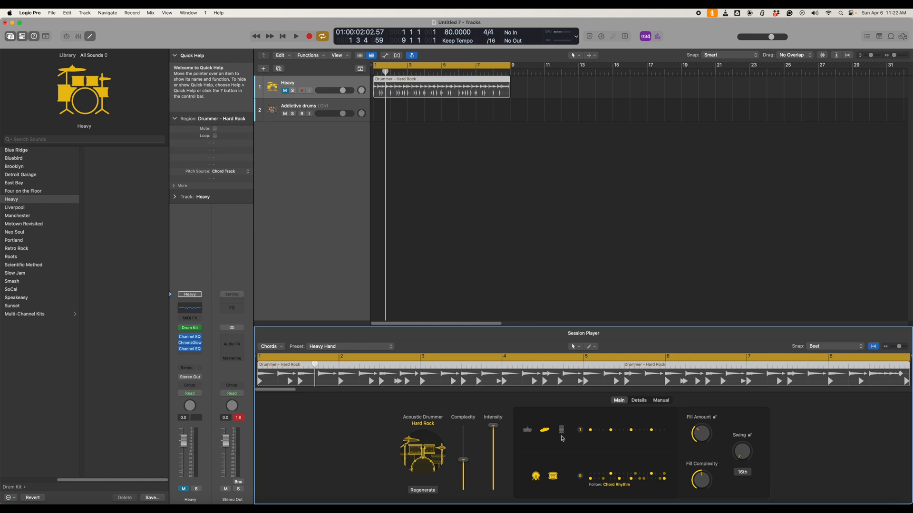
{"action": "left_click", "coordinate": [295, 36]}
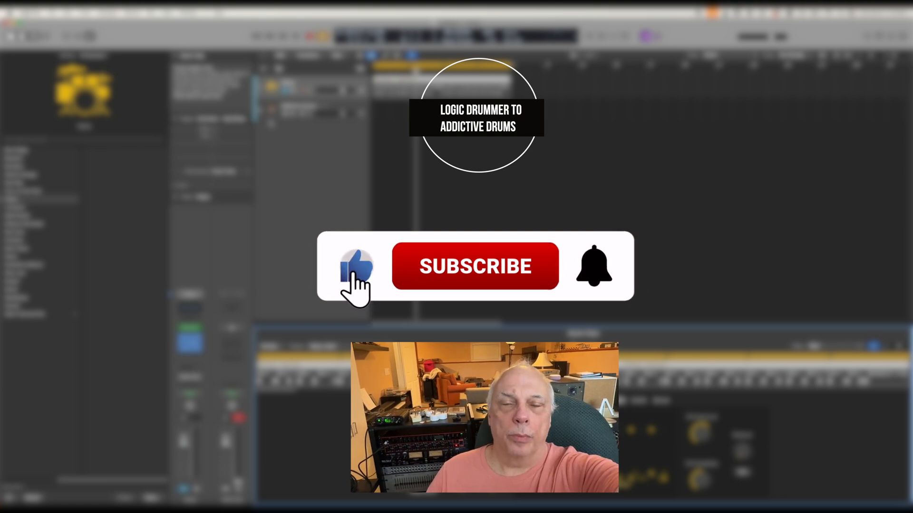
{"action": "left_click", "coordinate": [474, 266]}
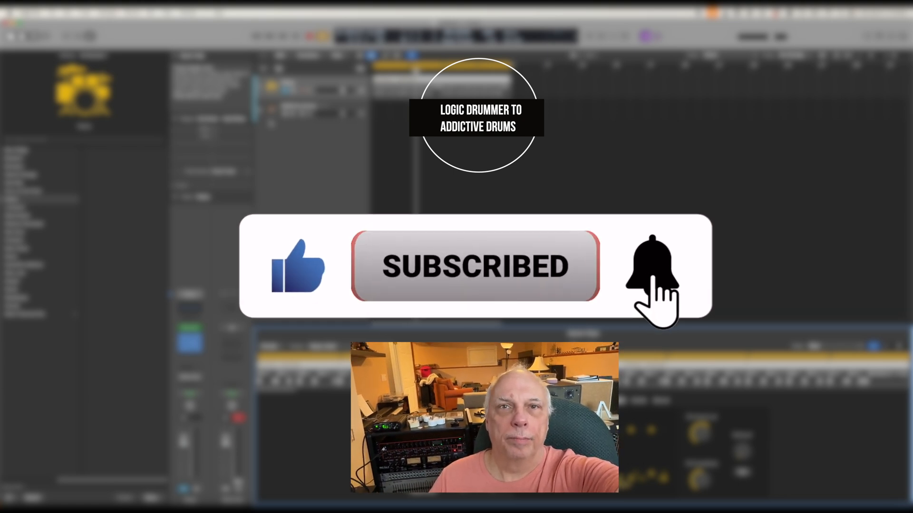